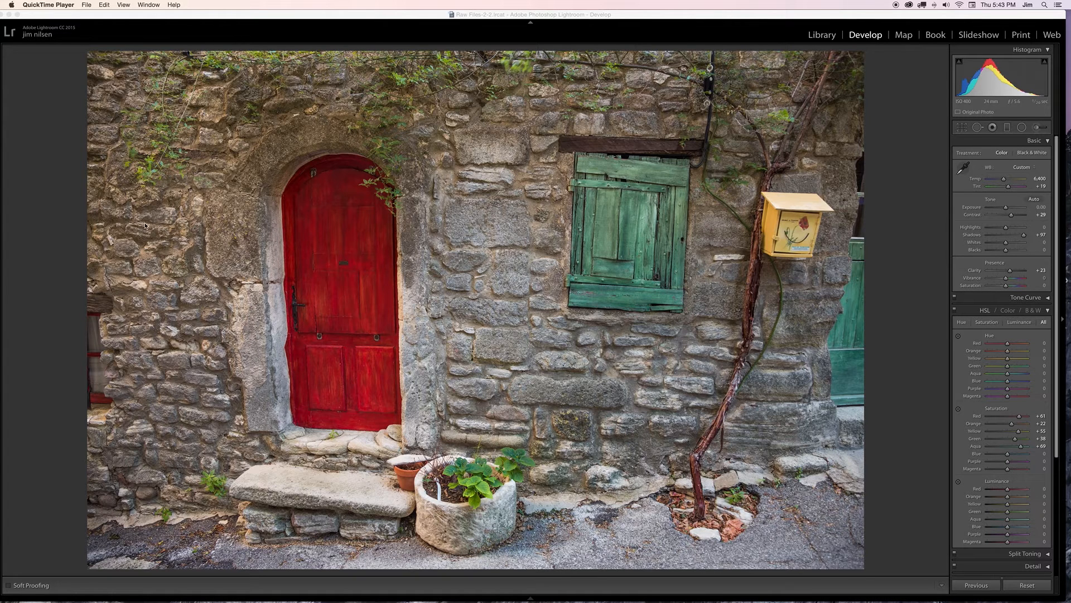
{"action": "mouse_move", "coordinate": [312, 195]}
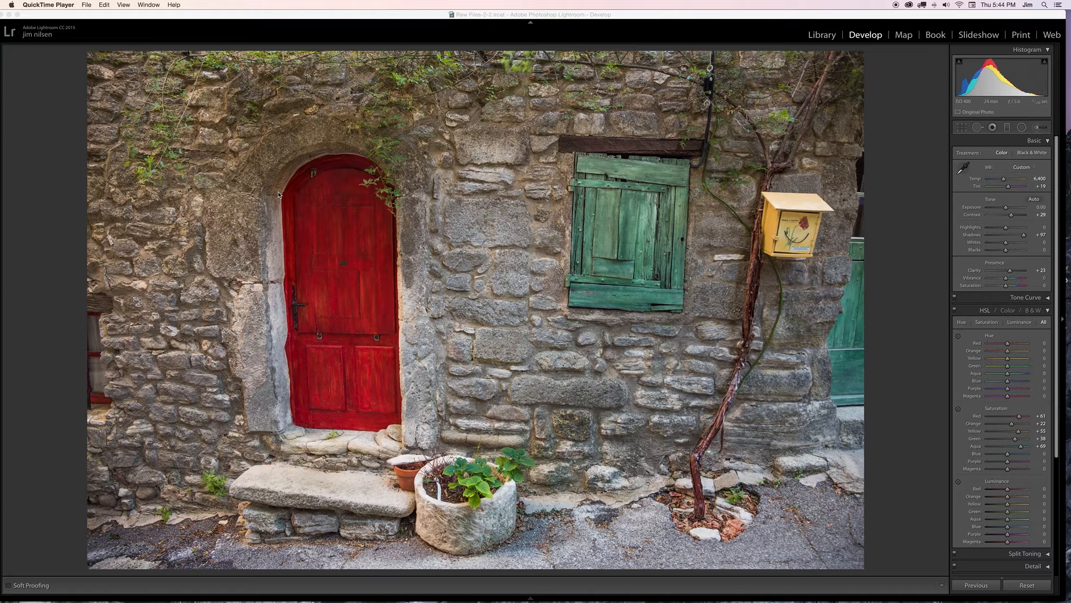
{"action": "mouse_move", "coordinate": [273, 227]}
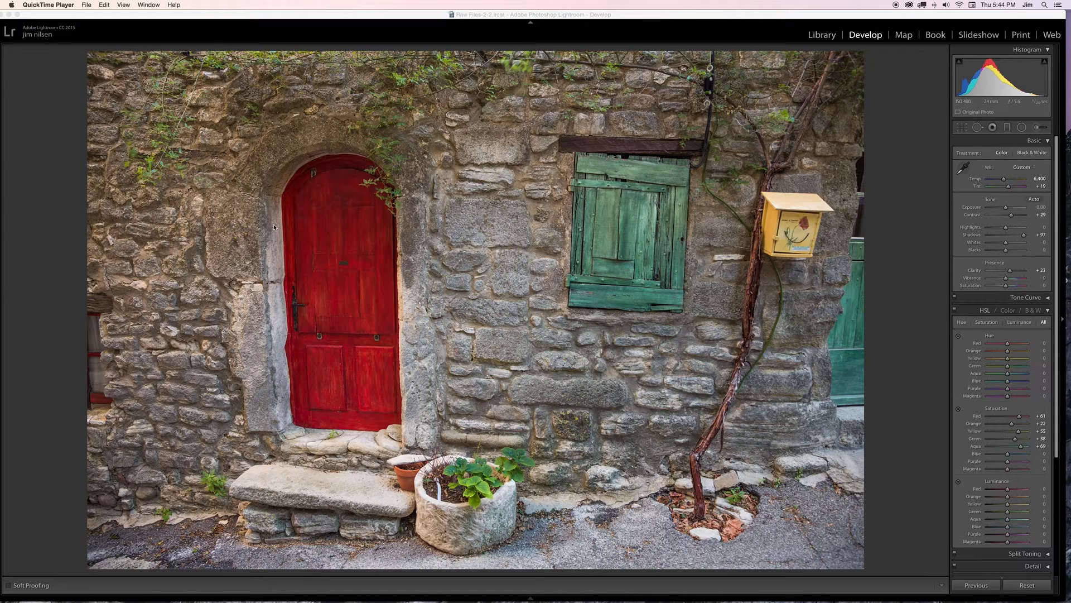
{"action": "mouse_move", "coordinate": [395, 375]}
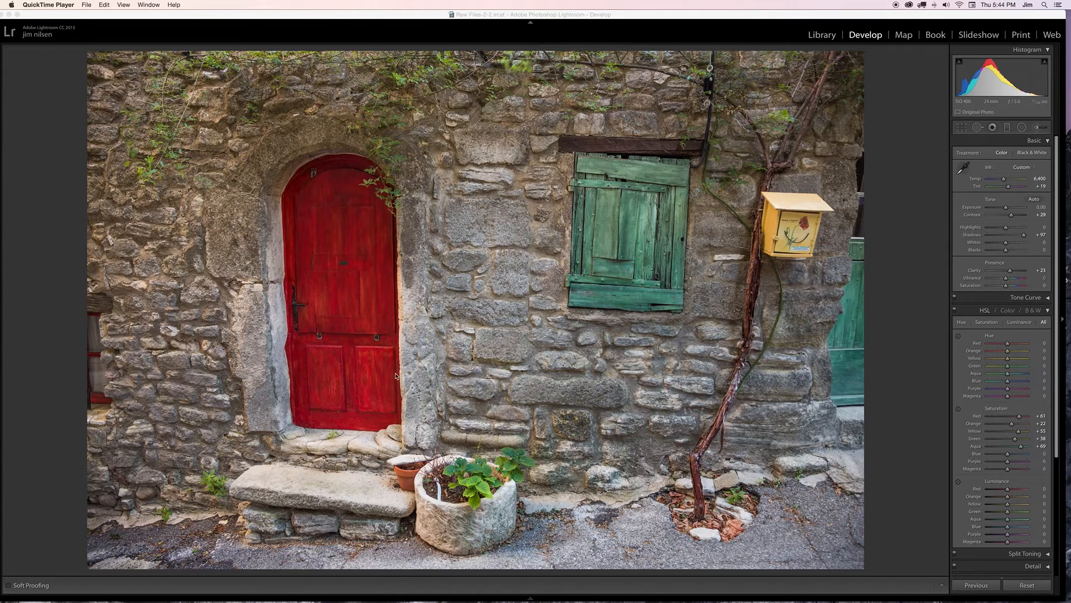
{"action": "mouse_move", "coordinate": [720, 221]}
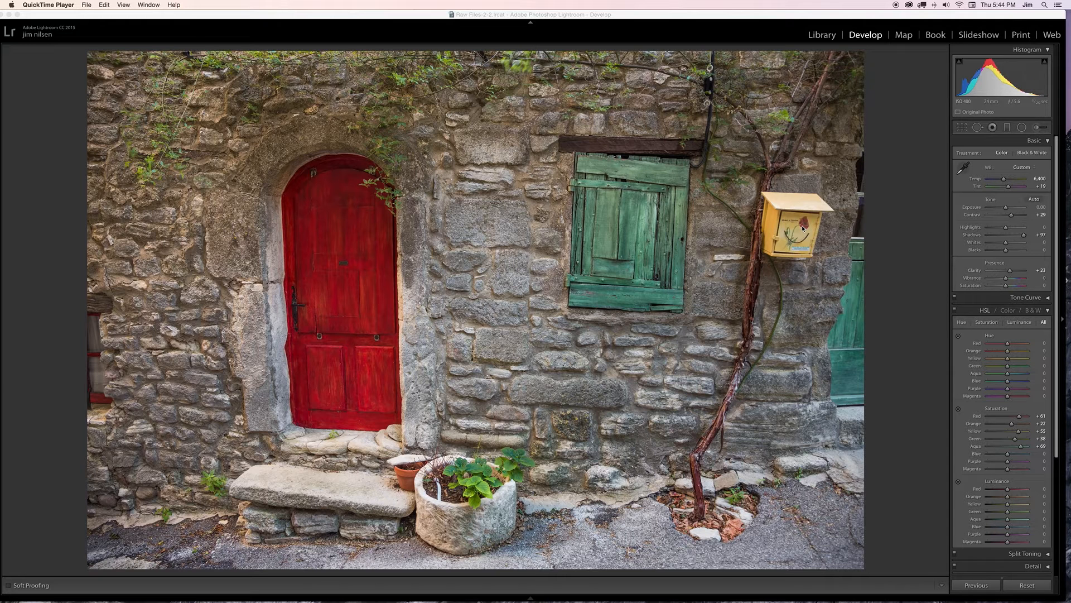
{"action": "mouse_move", "coordinate": [707, 217]}
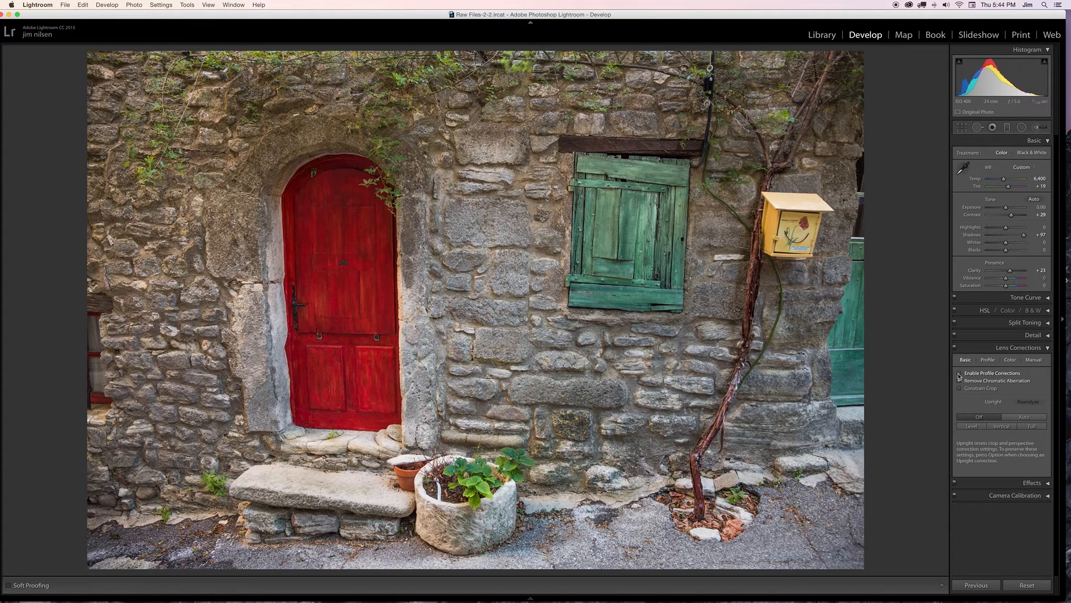
- Enable lens profile corrections, toggling them off and on to compare, then show Manual settings
{"action": "left_click", "coordinate": [959, 373]}
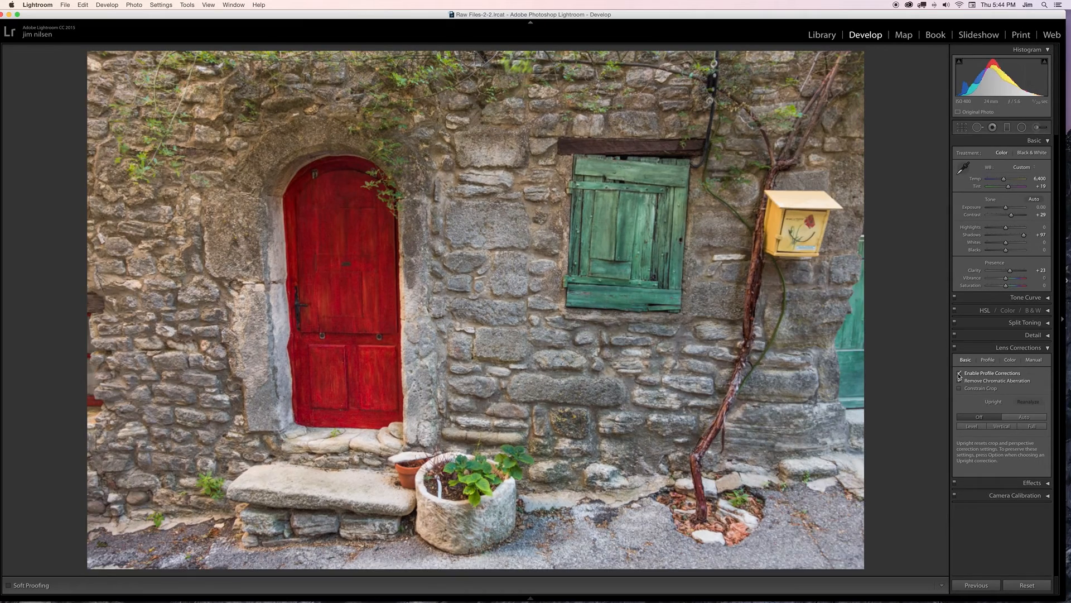
{"action": "left_click", "coordinate": [959, 373]}
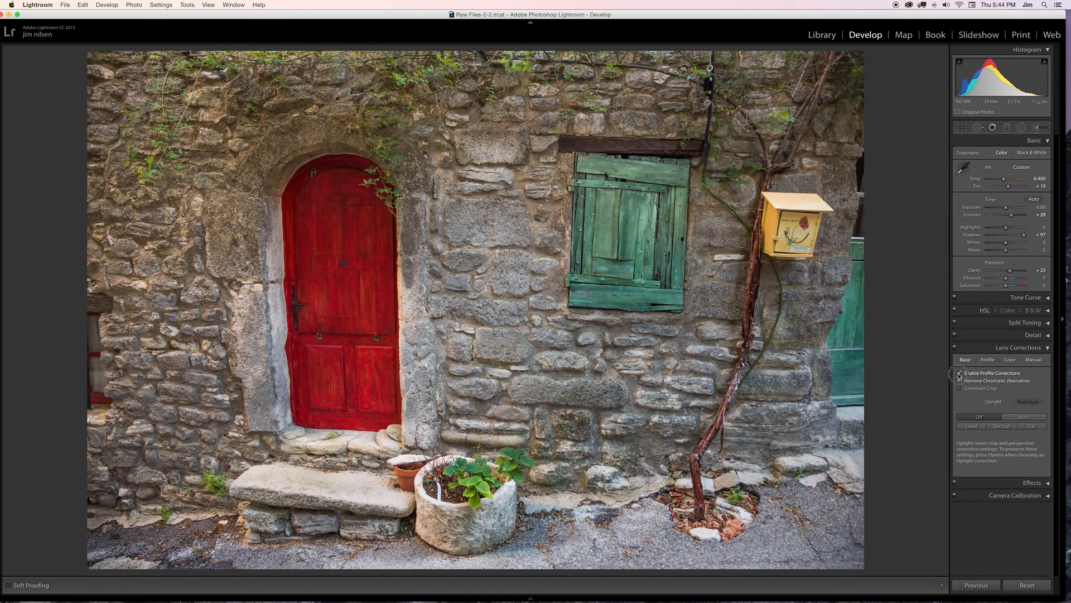
{"action": "left_click", "coordinate": [959, 374]}
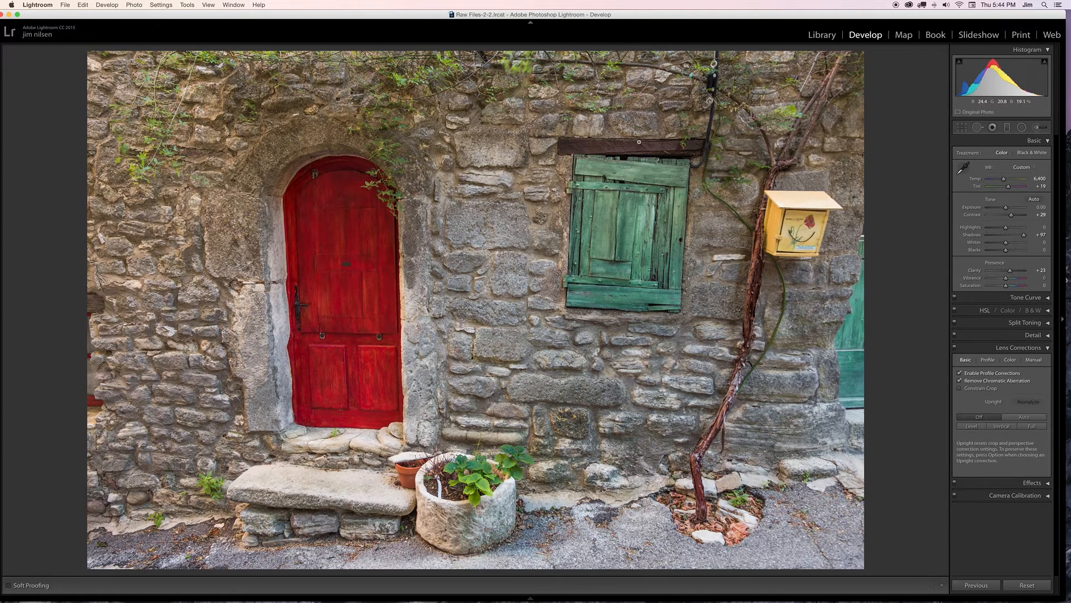
{"action": "left_click", "coordinate": [960, 373]}
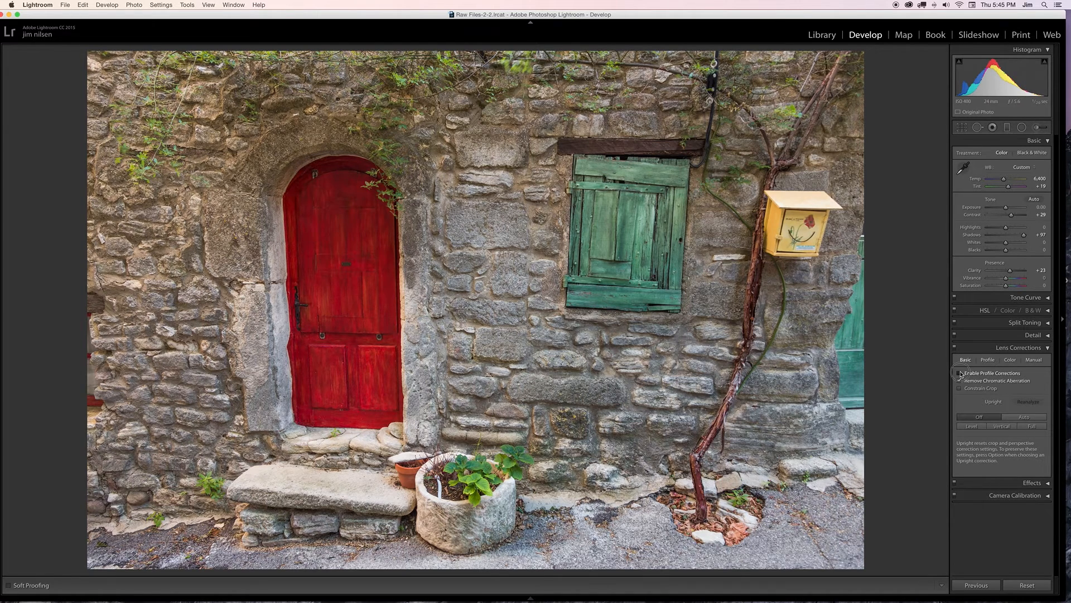
{"action": "left_click", "coordinate": [960, 372]}
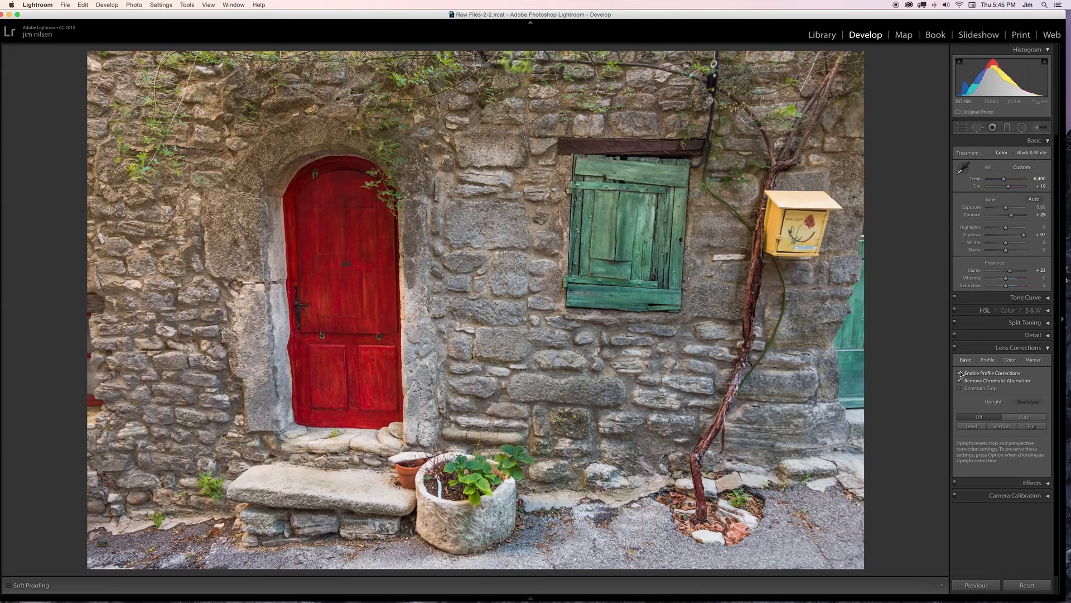
{"action": "left_click", "coordinate": [1034, 360]}
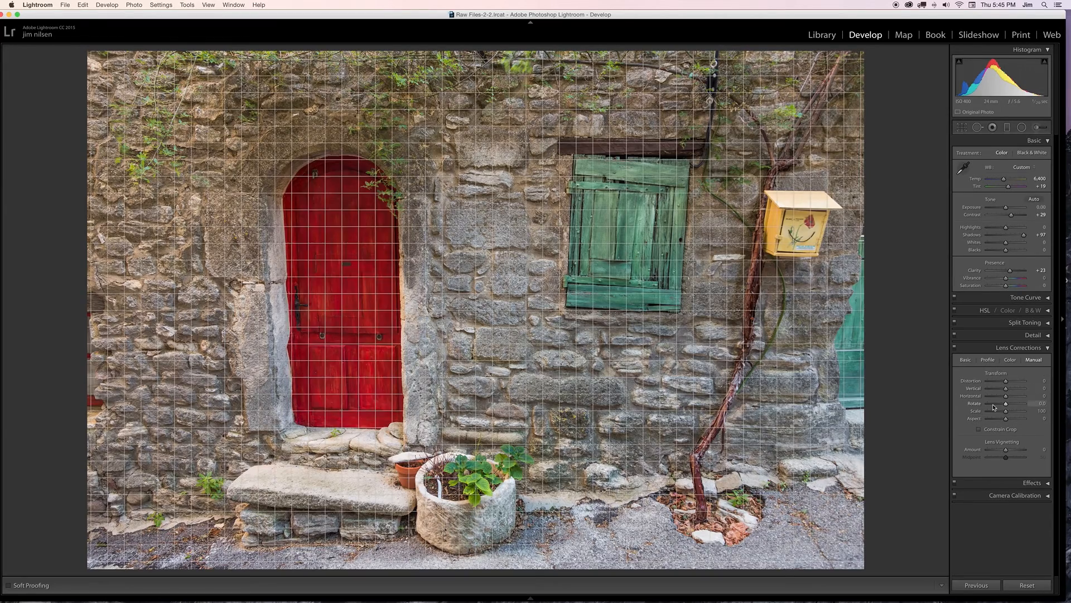
- Drag the Vertical transform slider up and settle it at +17
{"action": "left_click_drag", "start_coordinate": [1005, 388], "coordinate": [1009, 388]}
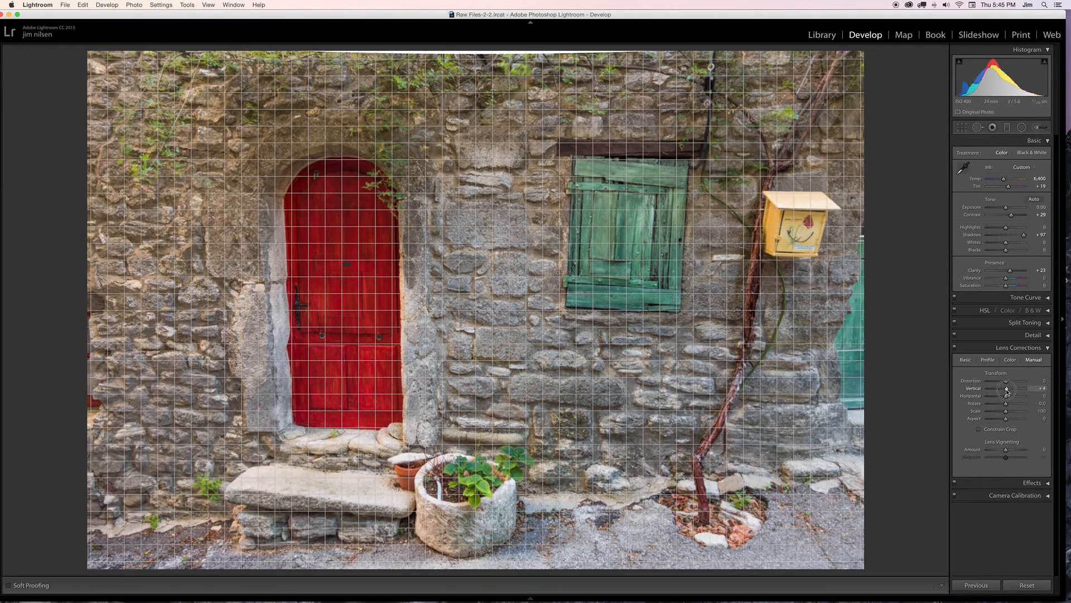
{"action": "left_click_drag", "start_coordinate": [1006, 388], "coordinate": [1011, 388]}
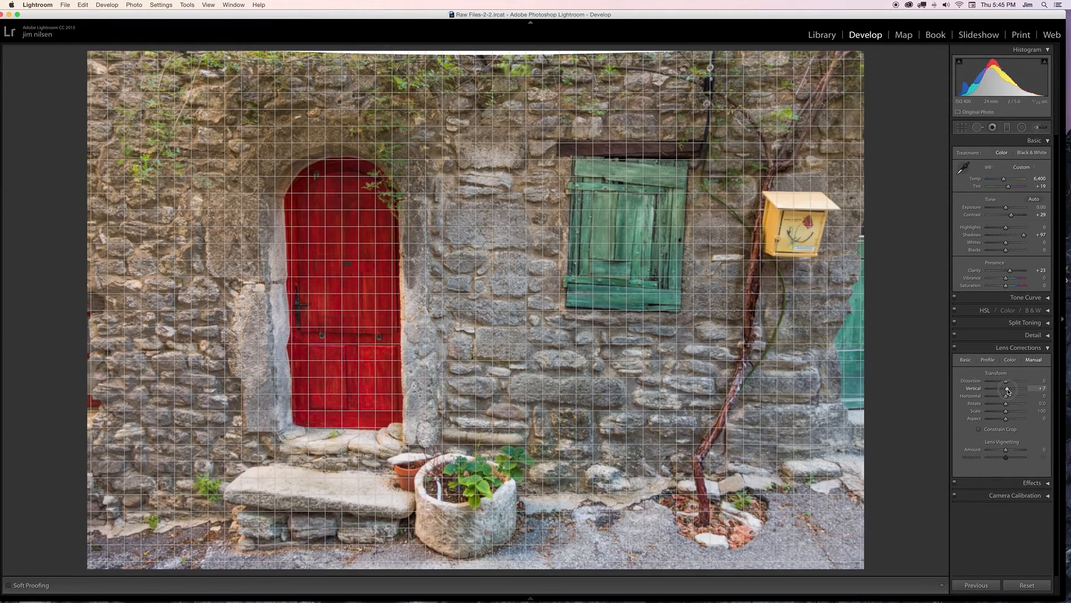
{"action": "left_click_drag", "start_coordinate": [1010, 390], "coordinate": [1017, 390]}
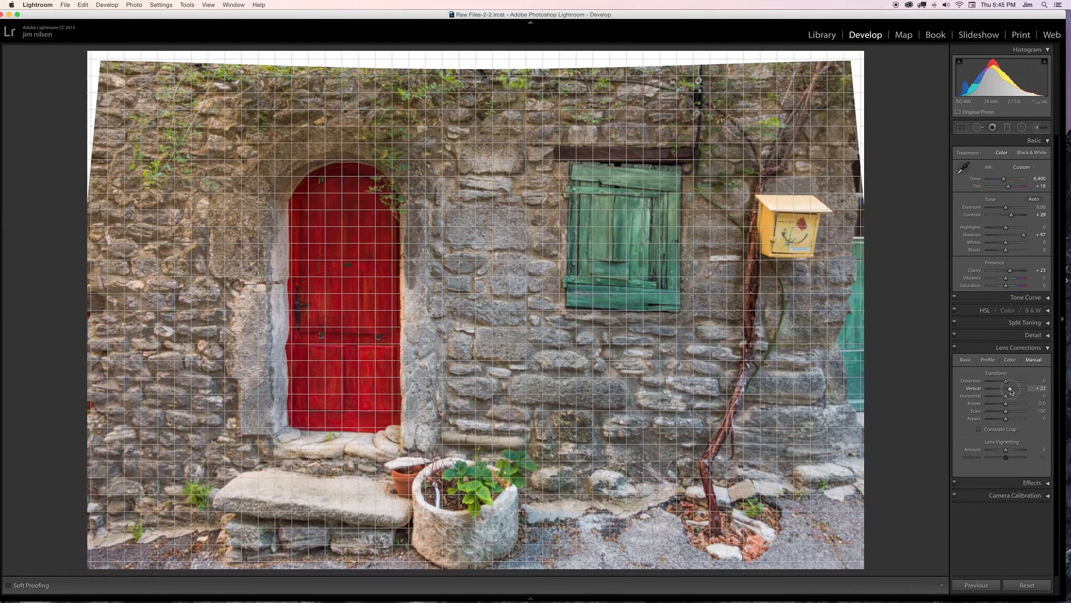
{"action": "left_click_drag", "start_coordinate": [1014, 388], "coordinate": [1009, 389]}
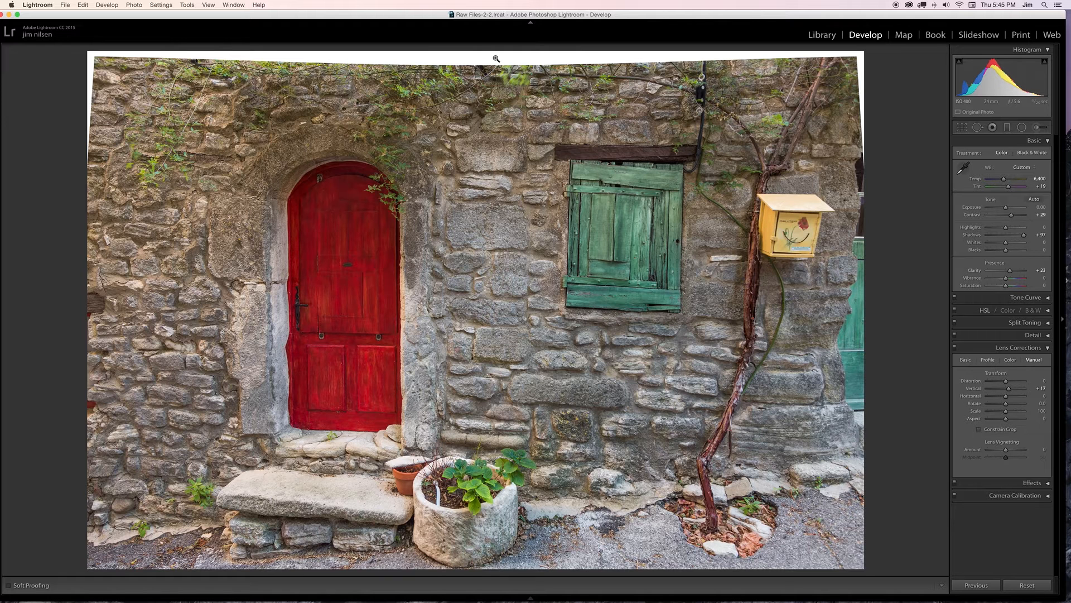
{"action": "mouse_move", "coordinate": [155, 19]}
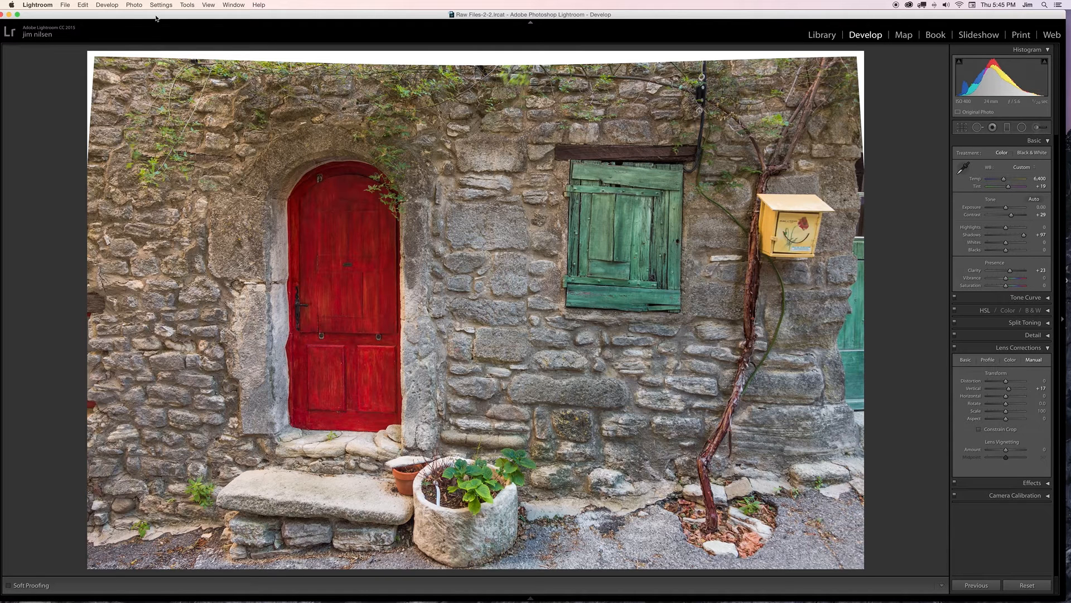
{"action": "mouse_move", "coordinate": [155, 19]}
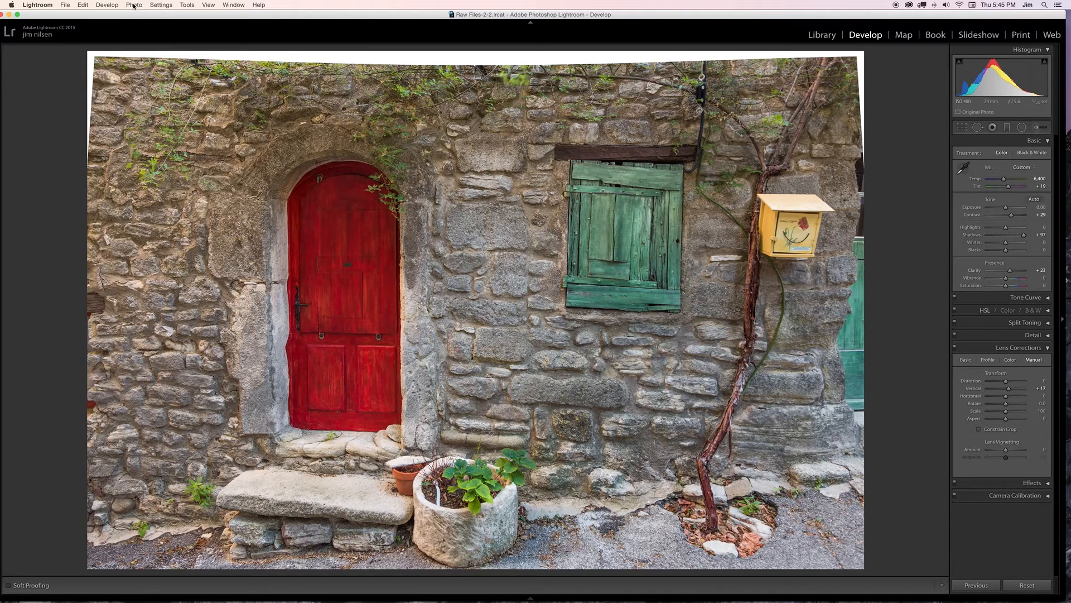
- Send the corrected photo from Lightroom to Photoshop CC via the Photo menu
{"action": "left_click", "coordinate": [133, 5]}
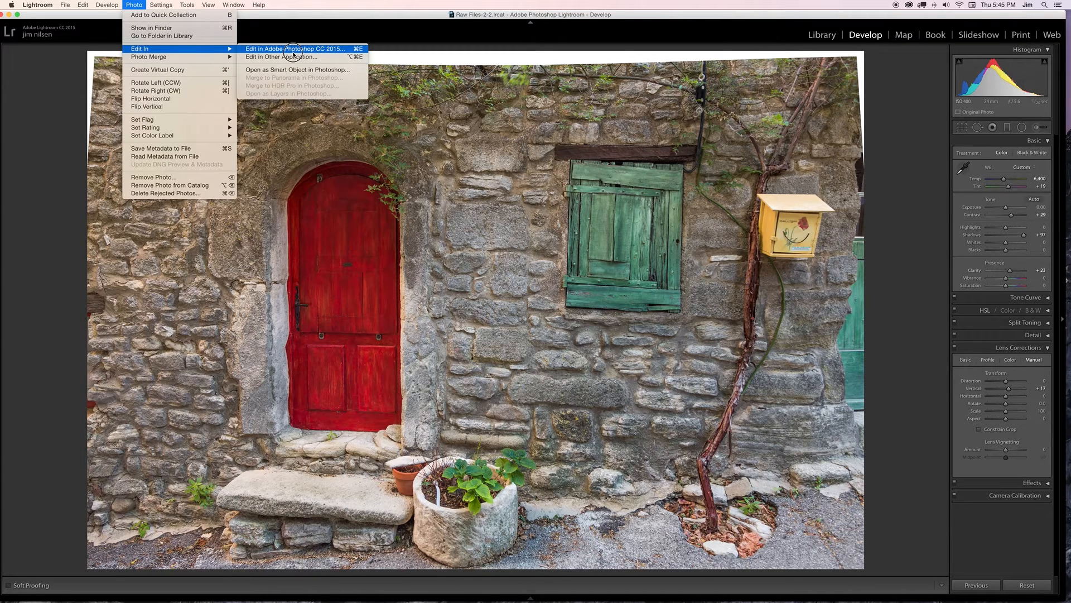
{"action": "key", "text": "Escape"}
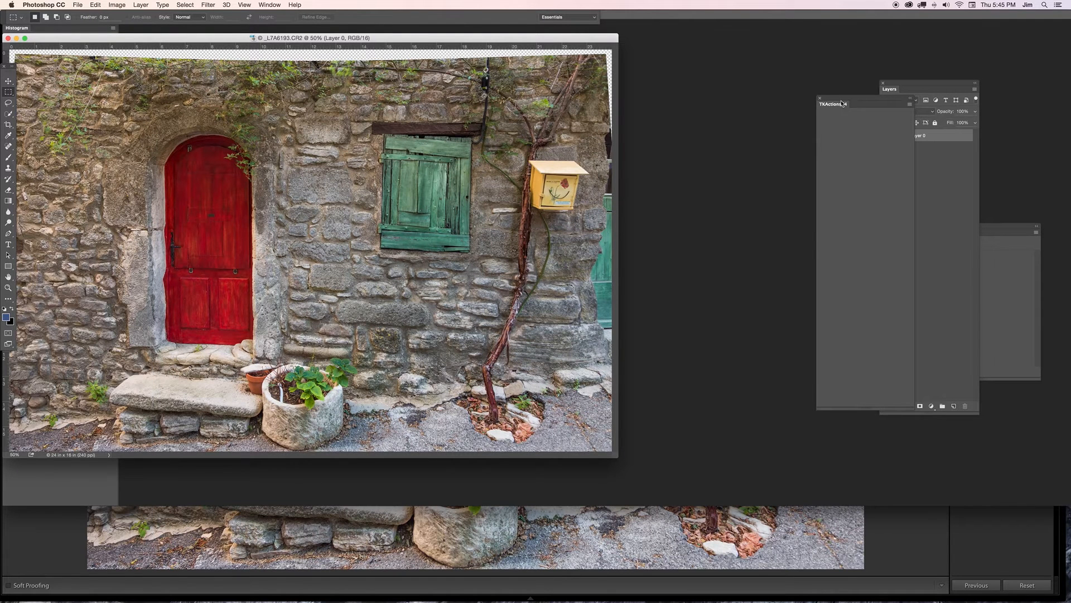
- Close the TKActions and Layers panels in Photoshop
{"action": "left_click", "coordinate": [890, 89]}
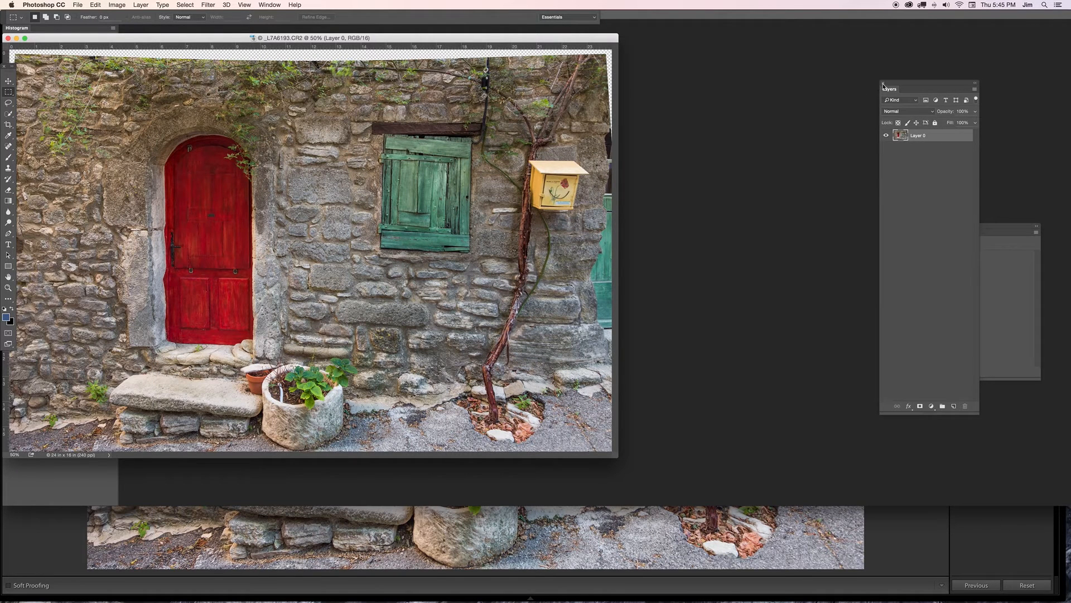
{"action": "left_click", "coordinate": [883, 85]}
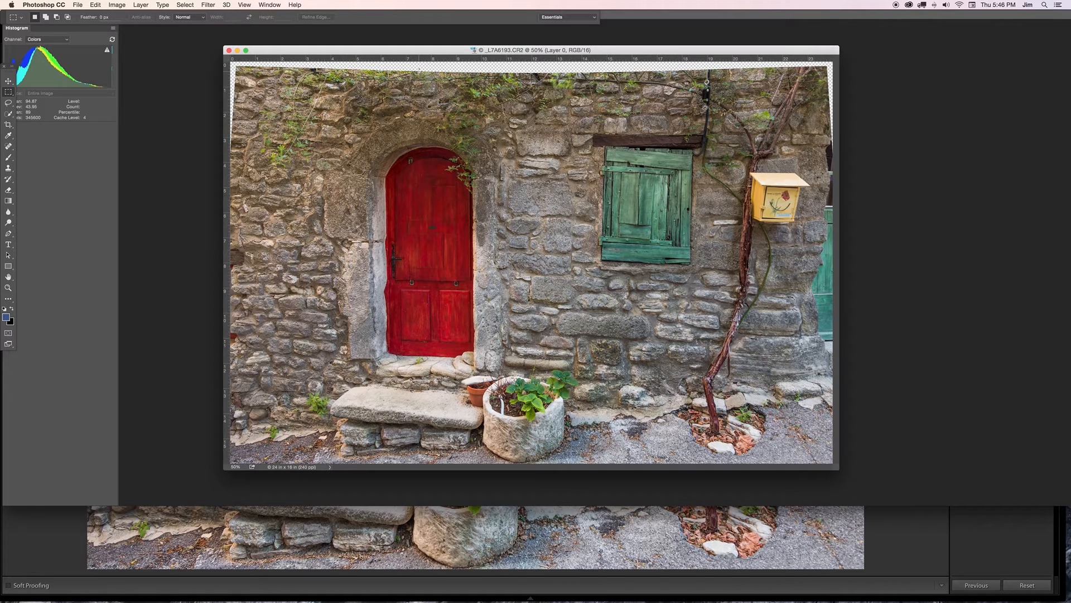
{"action": "mouse_move", "coordinate": [274, 56]}
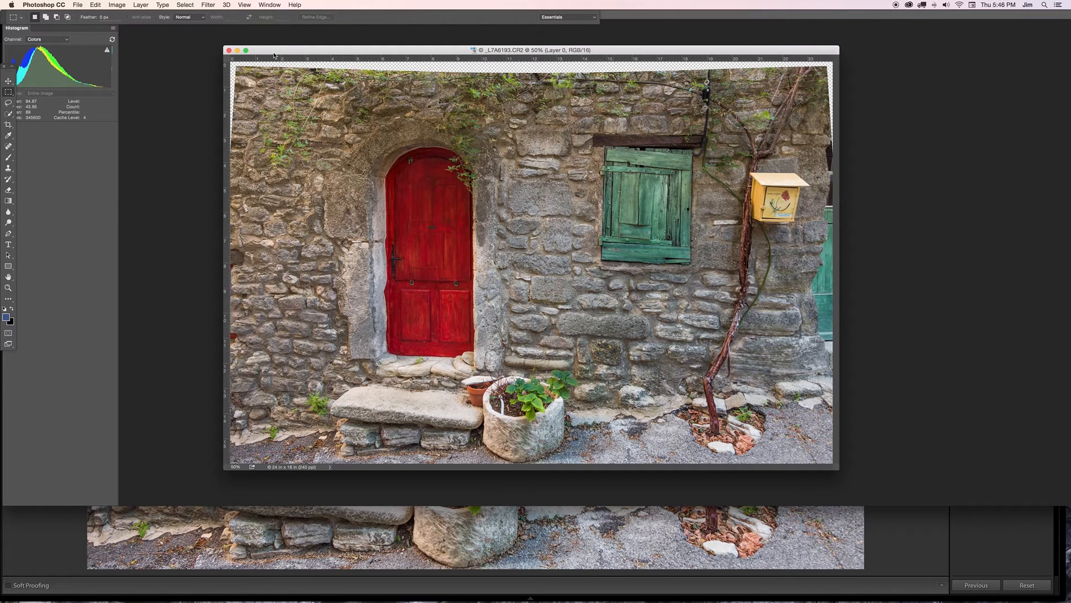
{"action": "mouse_move", "coordinate": [145, 12]}
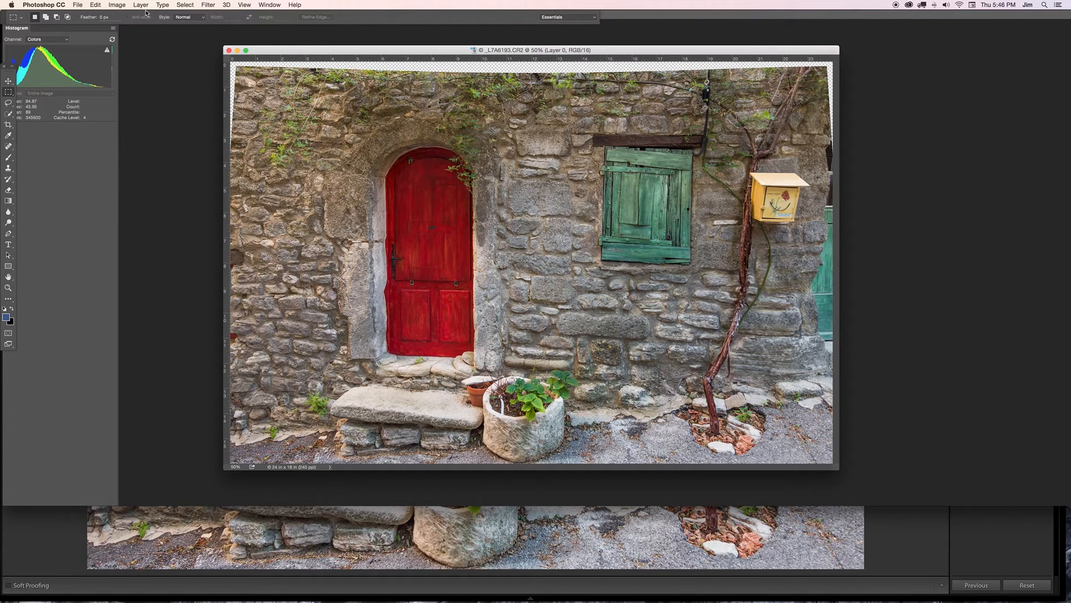
- Select the entire photo and apply Edit > Transform > Skew to the layer
{"action": "left_click", "coordinate": [185, 5]}
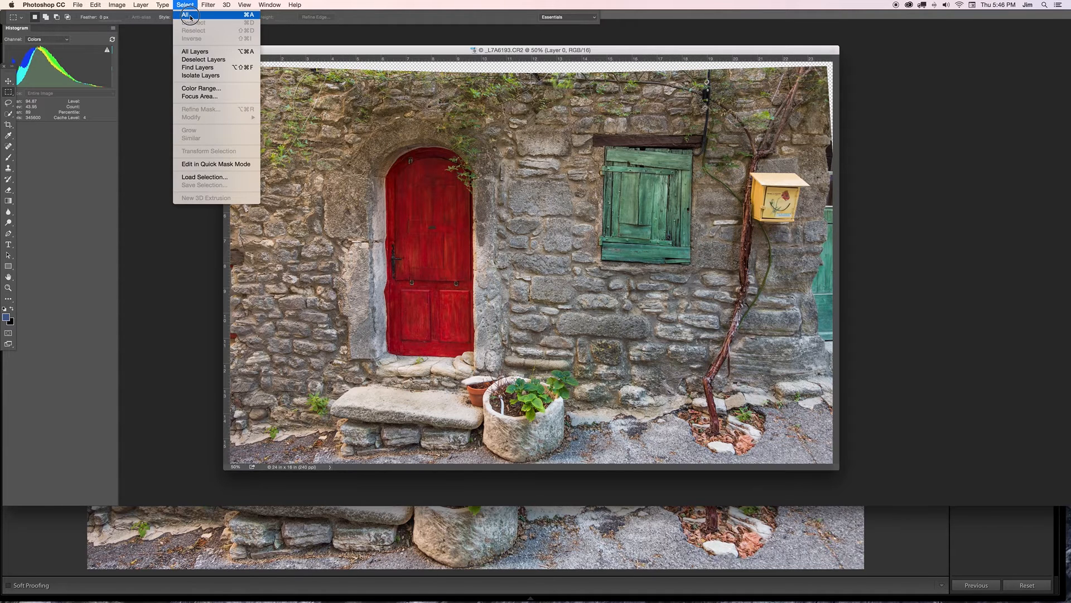
{"action": "left_click", "coordinate": [186, 15]}
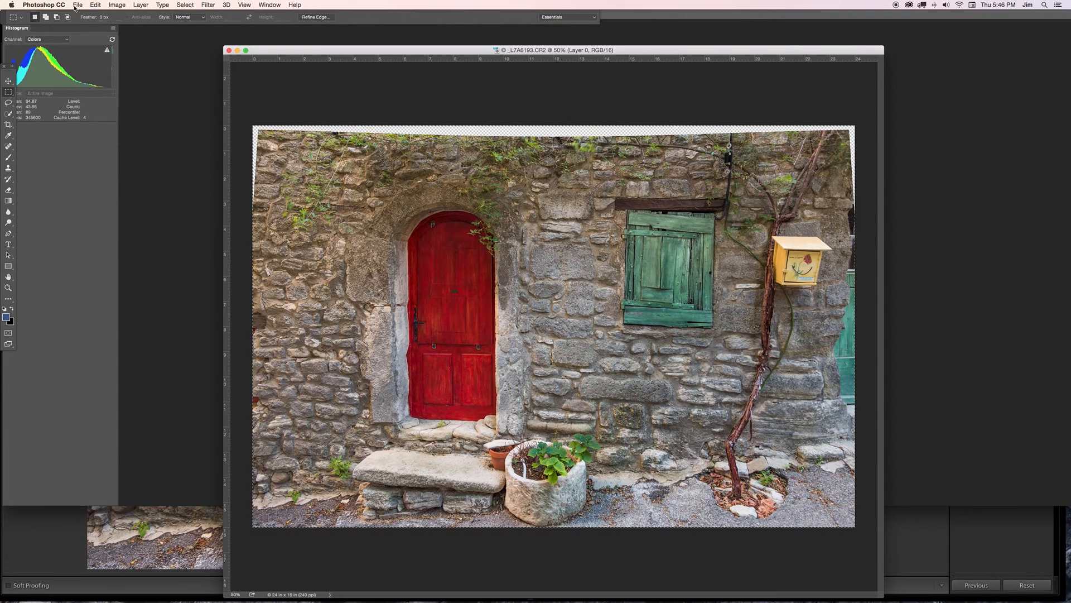
{"action": "left_click", "coordinate": [77, 5]}
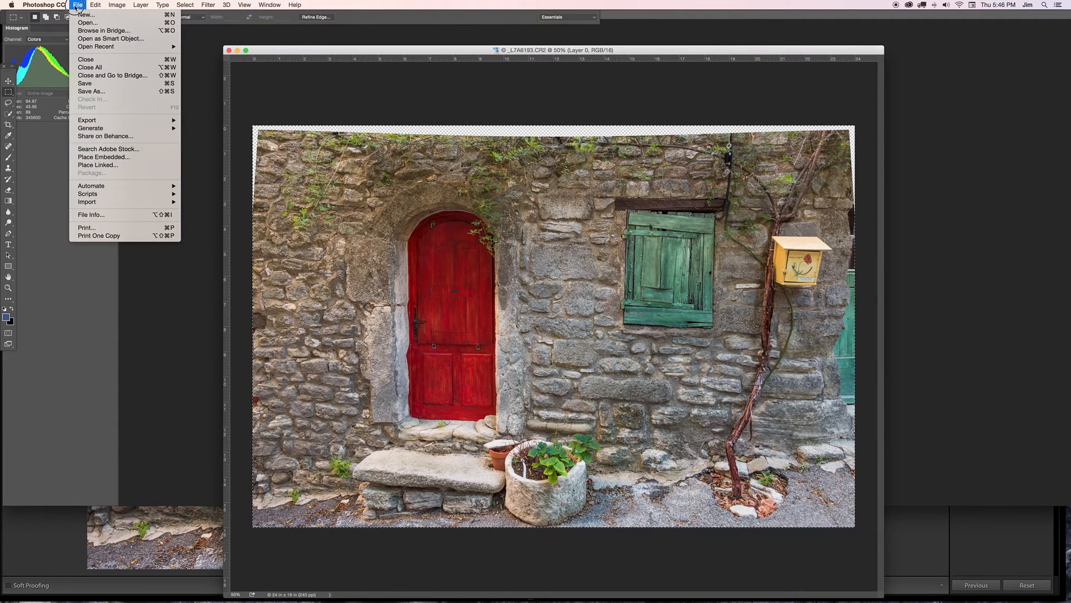
{"action": "left_click", "coordinate": [96, 5]}
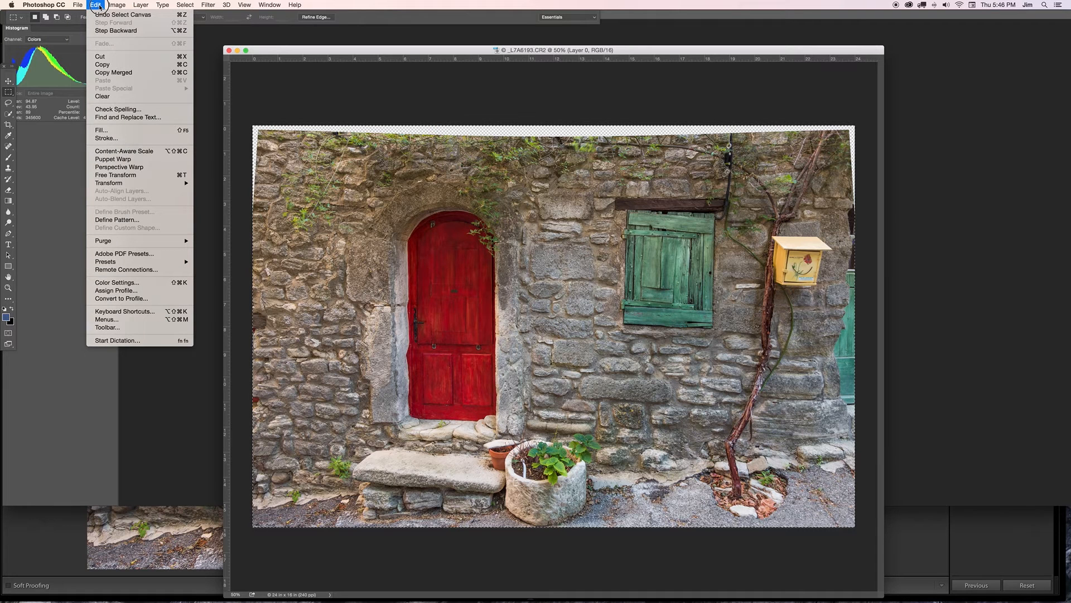
{"action": "mouse_move", "coordinate": [109, 183]}
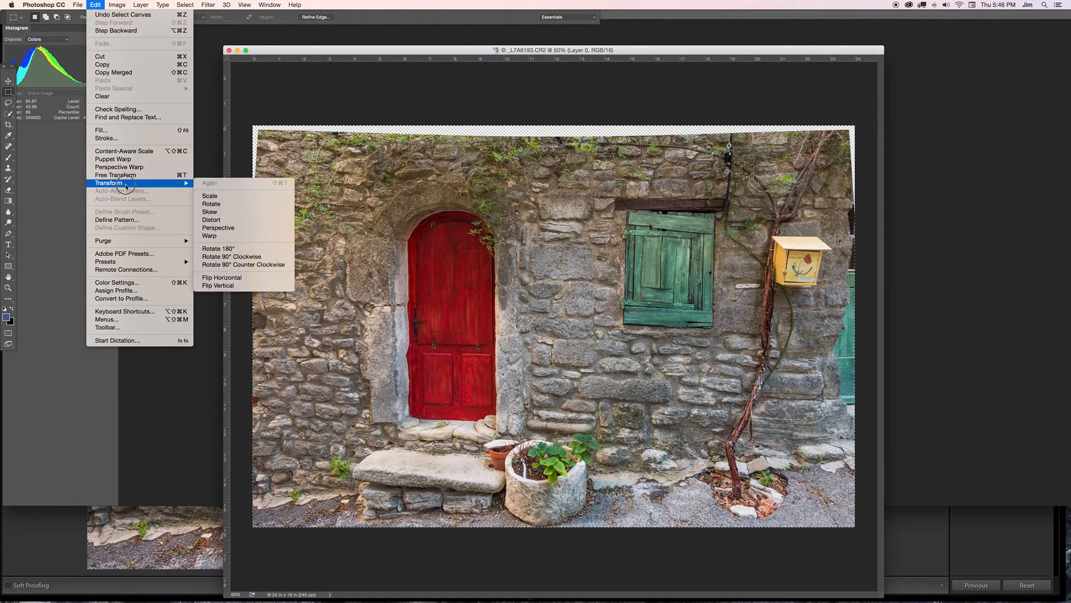
{"action": "mouse_move", "coordinate": [189, 185]}
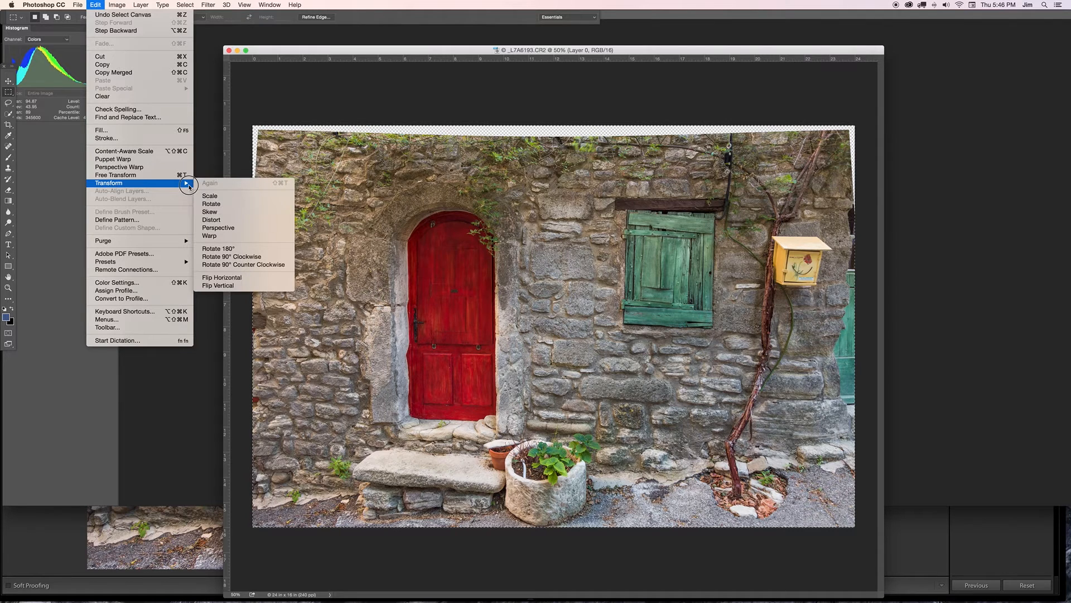
{"action": "mouse_move", "coordinate": [211, 212]}
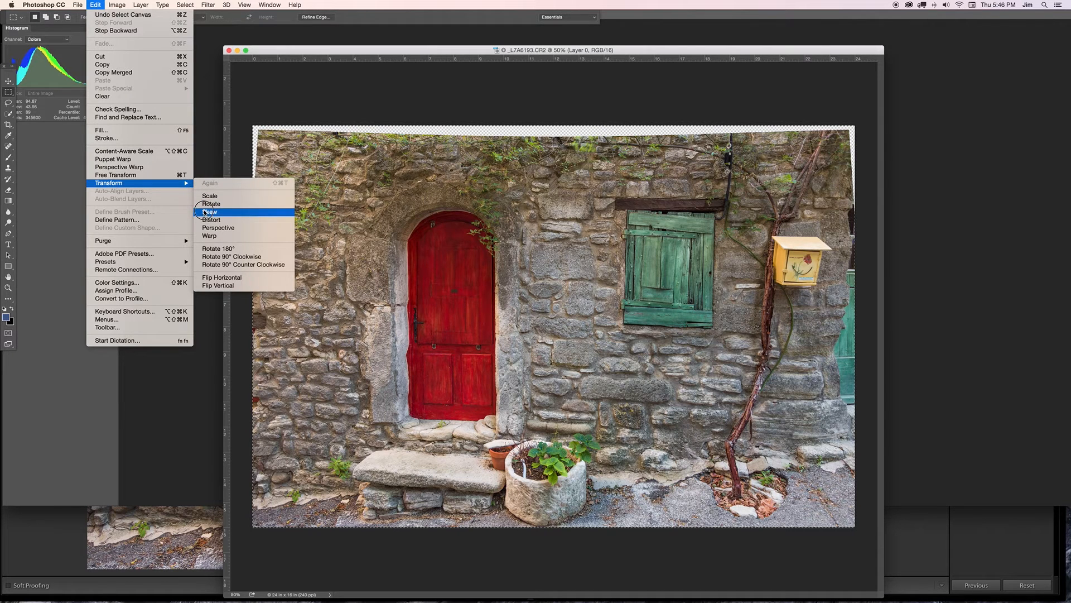
{"action": "left_click", "coordinate": [210, 211]}
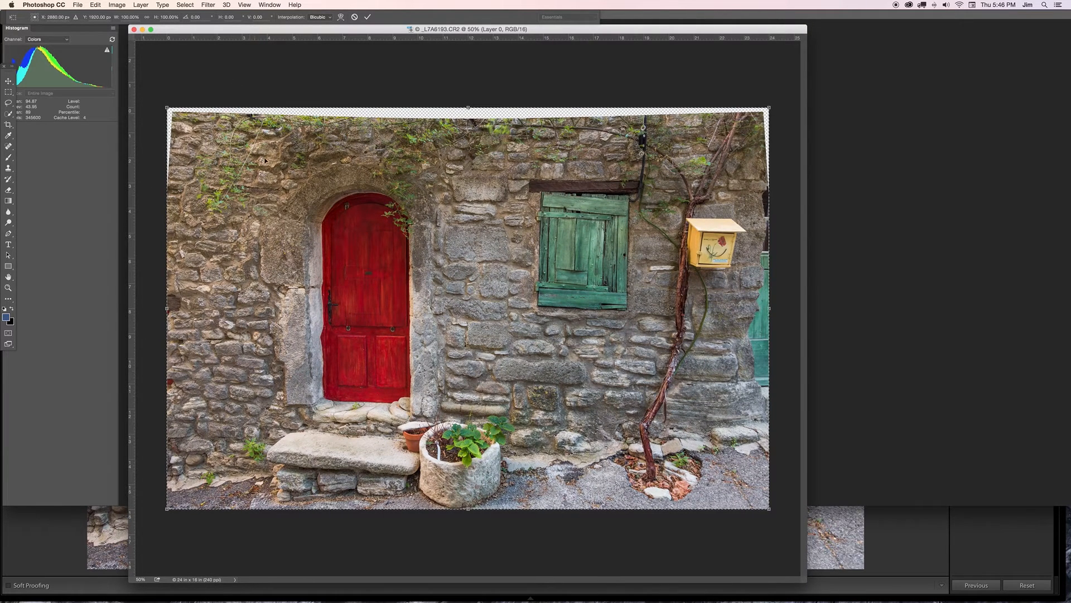
{"action": "mouse_move", "coordinate": [430, 256]}
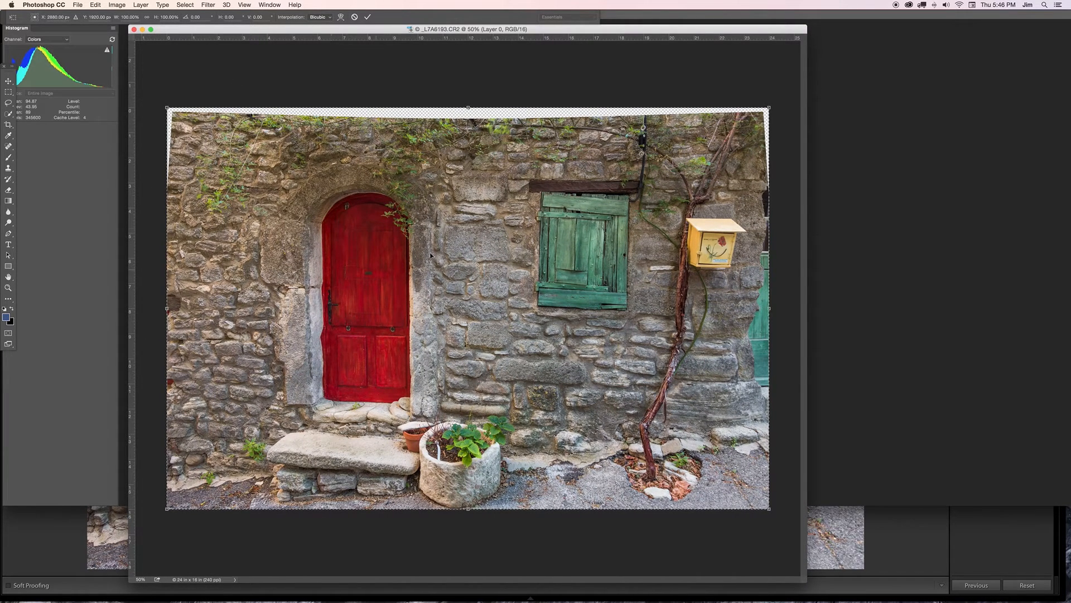
{"action": "mouse_move", "coordinate": [570, 227]}
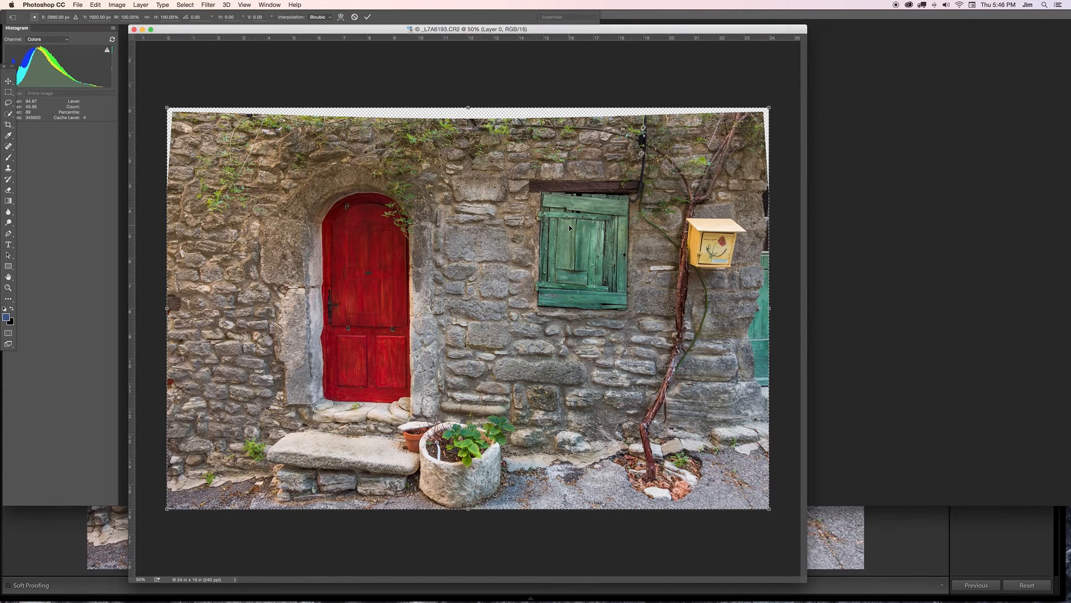
{"action": "mouse_move", "coordinate": [120, 371]}
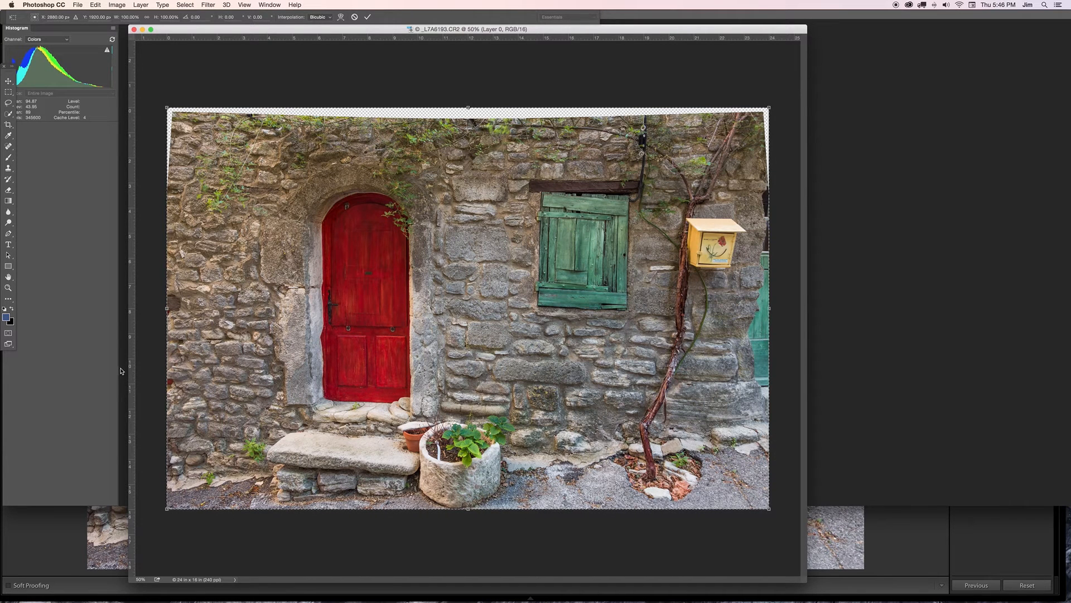
{"action": "mouse_move", "coordinate": [133, 377]}
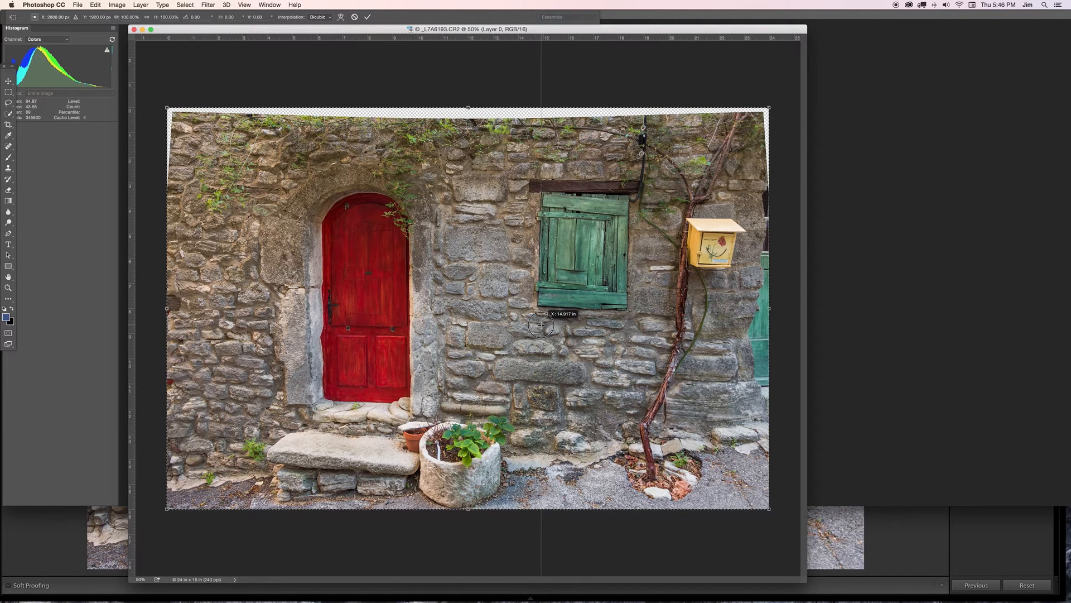
{"action": "left_click_drag", "start_coordinate": [540, 325], "coordinate": [625, 321]}
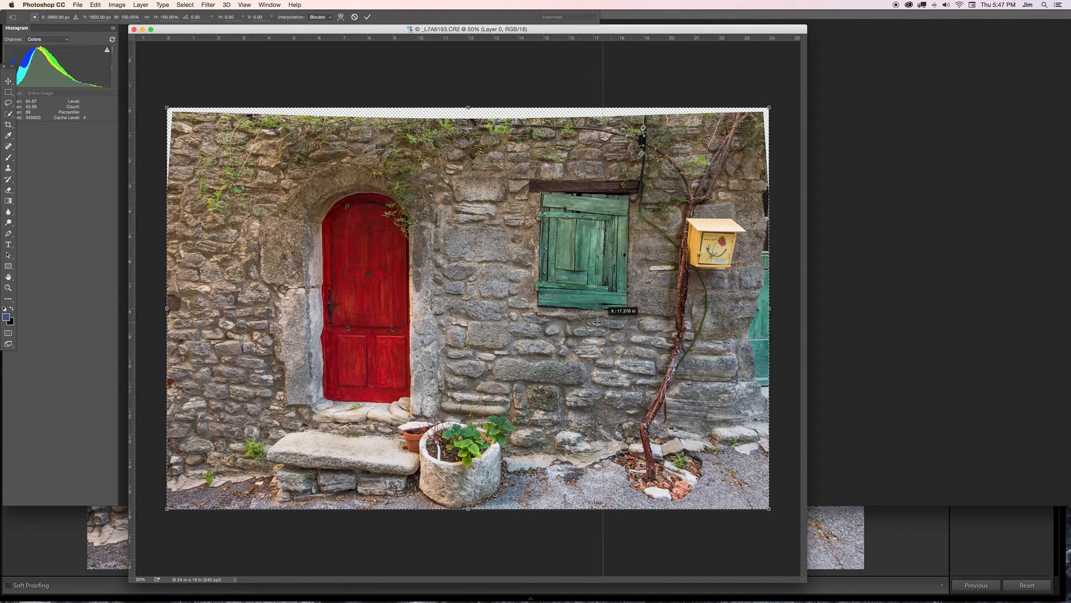
{"action": "mouse_move", "coordinate": [607, 297]}
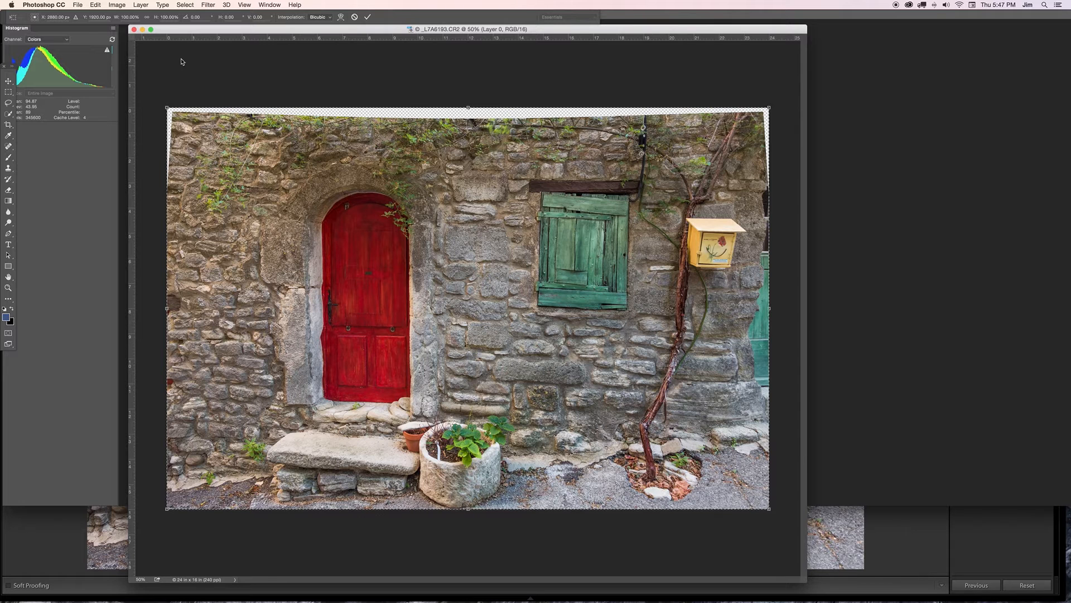
{"action": "left_click", "coordinate": [95, 5]}
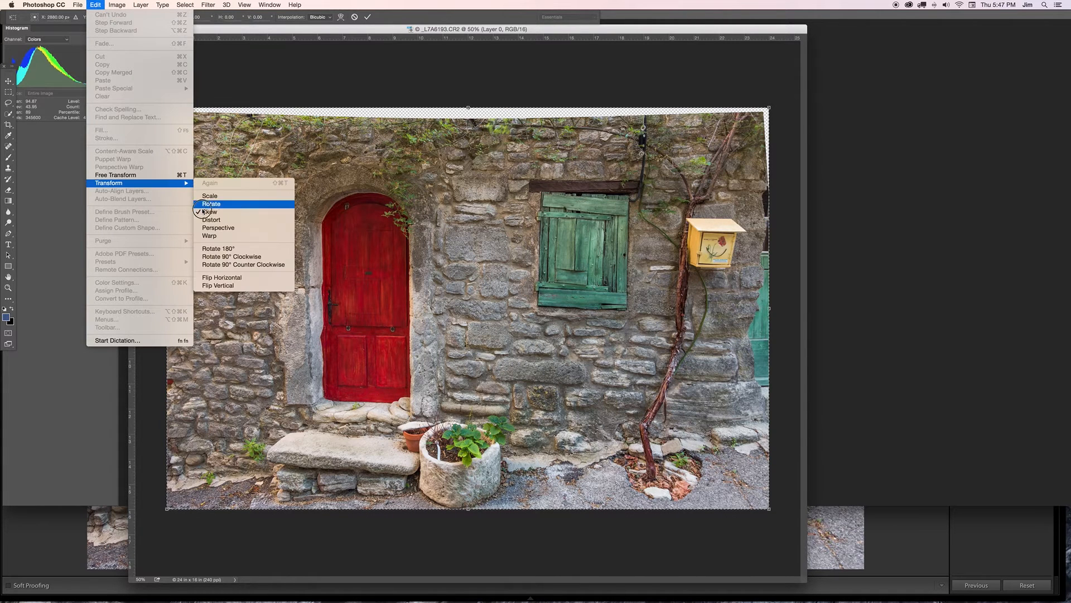
{"action": "left_click", "coordinate": [211, 204]}
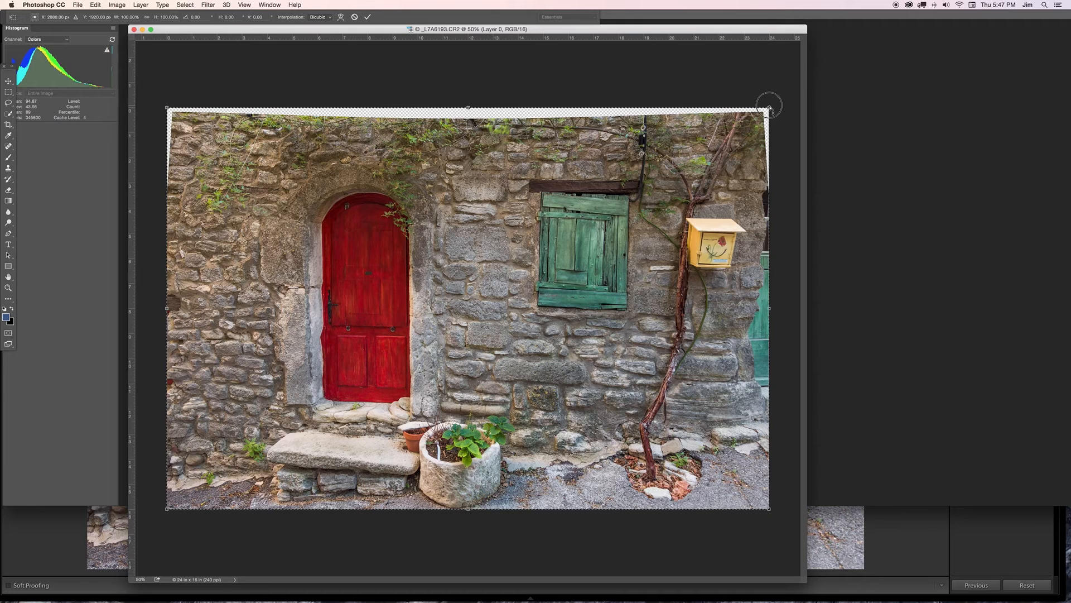
- Drag the top-right, top-left, bottom-left and bottom-right skew handles outward to straighten verticals
{"action": "left_click_drag", "start_coordinate": [769, 106], "coordinate": [764, 94]}
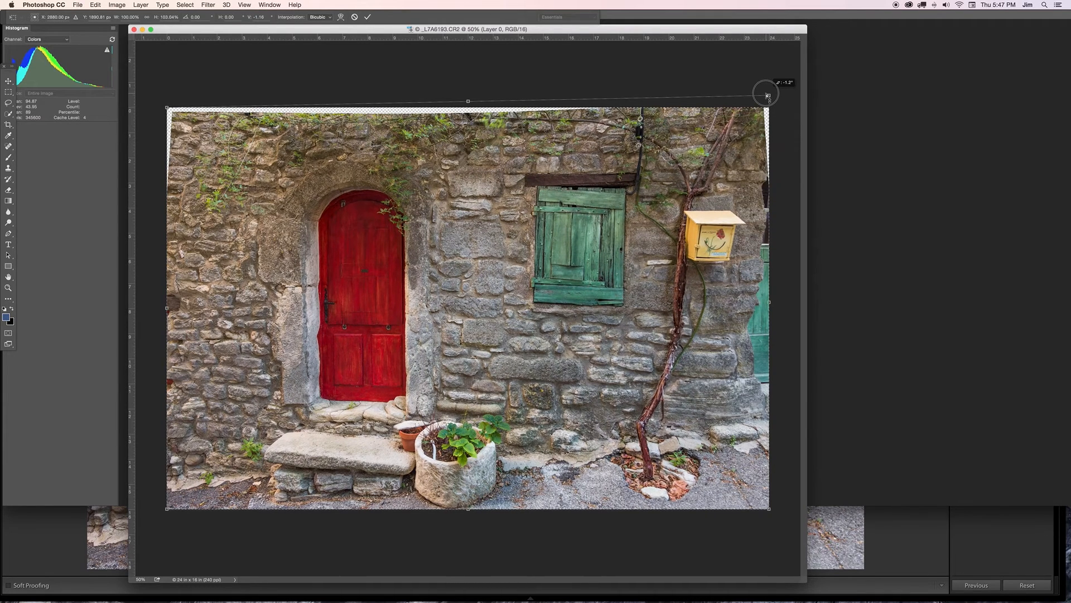
{"action": "left_click_drag", "start_coordinate": [765, 94], "coordinate": [767, 95]}
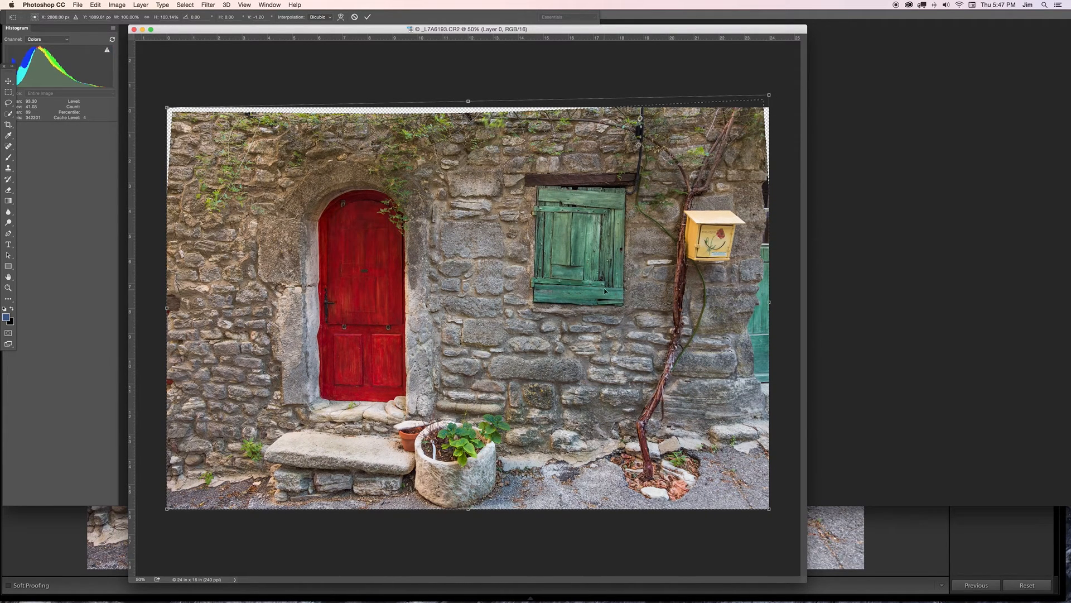
{"action": "mouse_move", "coordinate": [577, 305]}
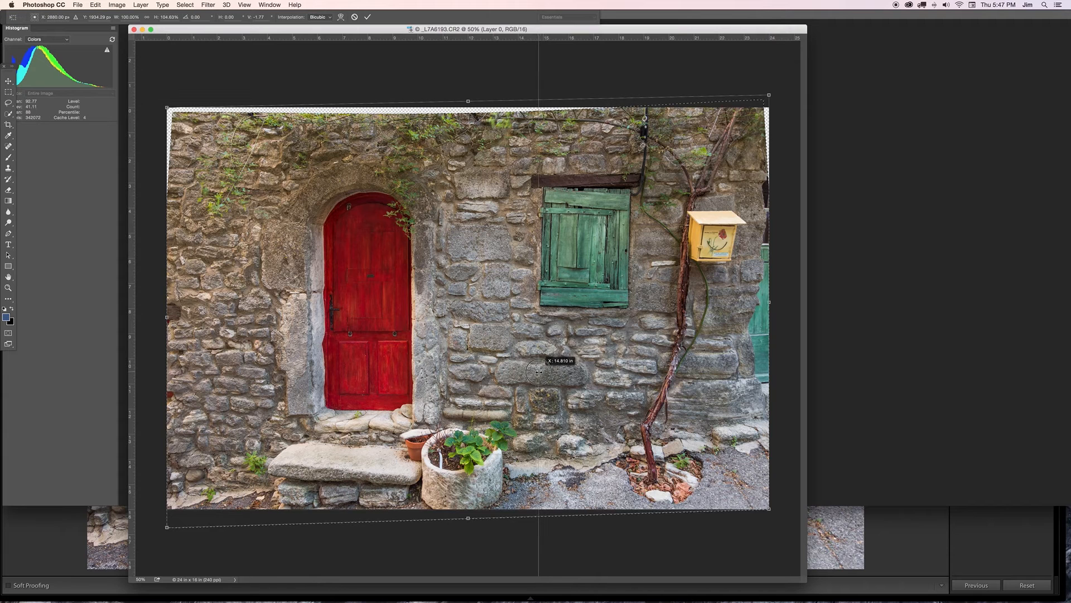
{"action": "mouse_move", "coordinate": [356, 181]}
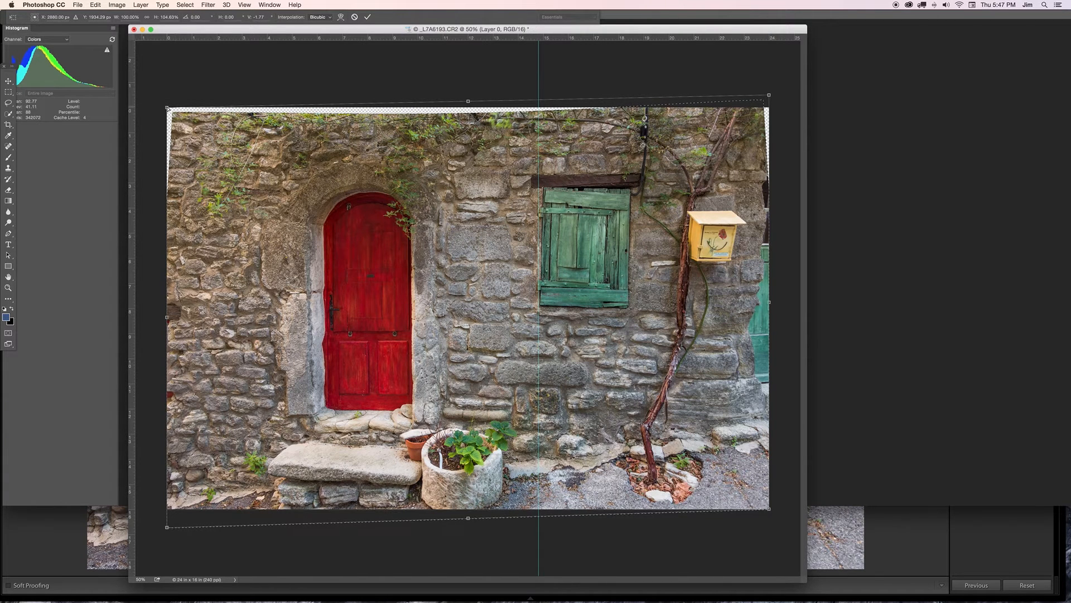
{"action": "left_click_drag", "start_coordinate": [168, 109], "coordinate": [163, 104]}
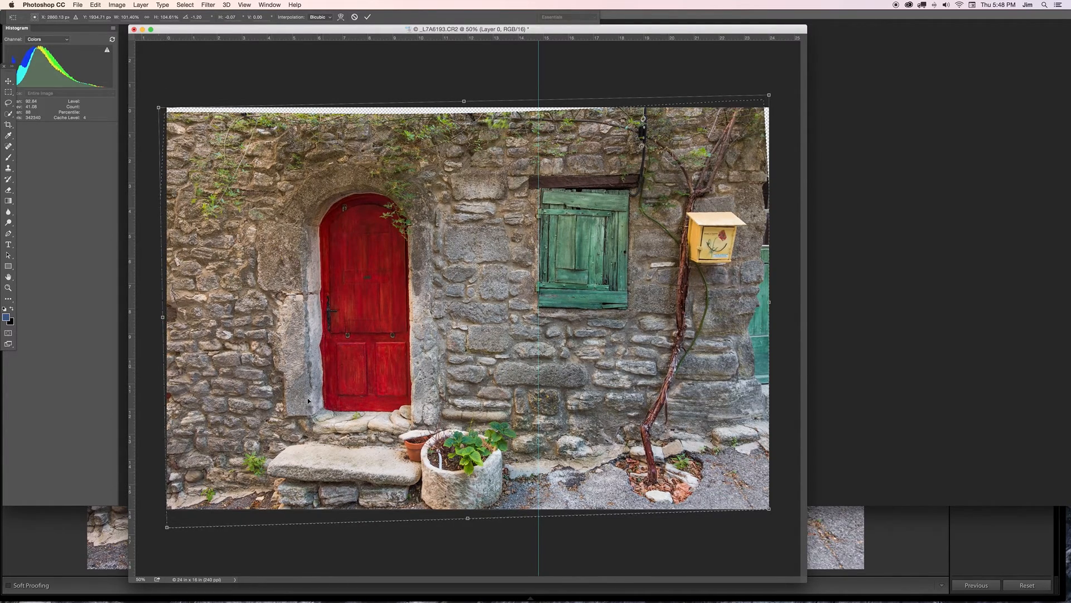
{"action": "left_click_drag", "start_coordinate": [166, 527], "coordinate": [164, 532]}
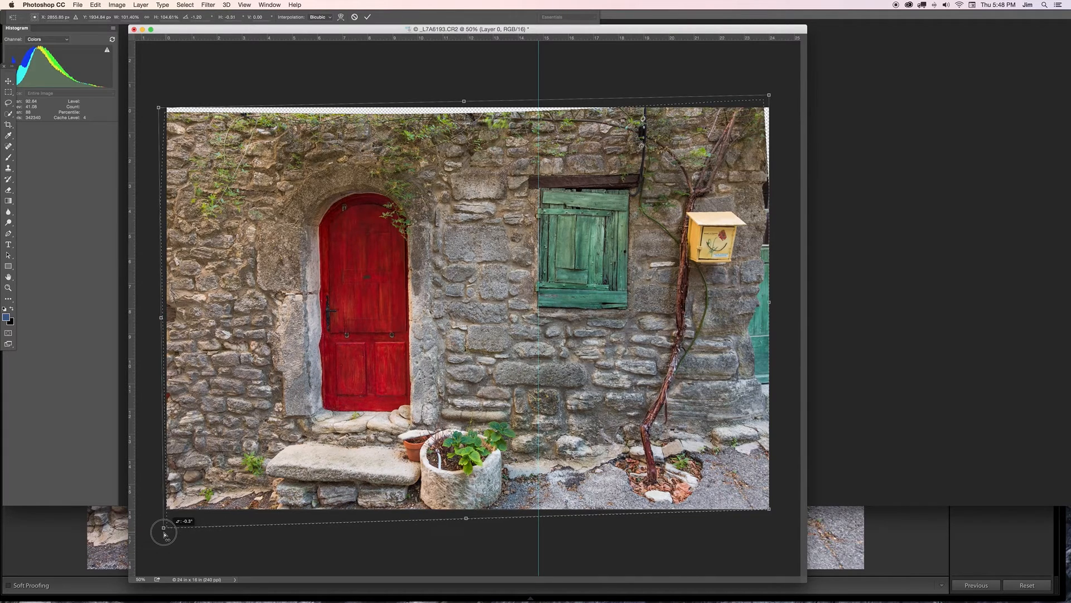
{"action": "left_click_drag", "start_coordinate": [164, 532], "coordinate": [163, 534]}
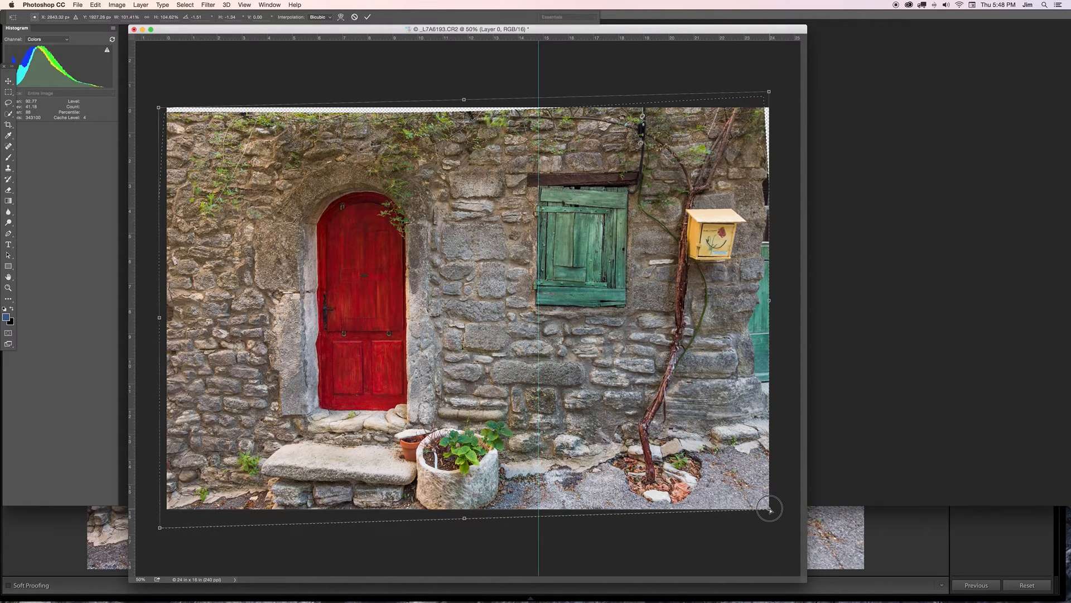
{"action": "left_click_drag", "start_coordinate": [770, 508], "coordinate": [779, 517]}
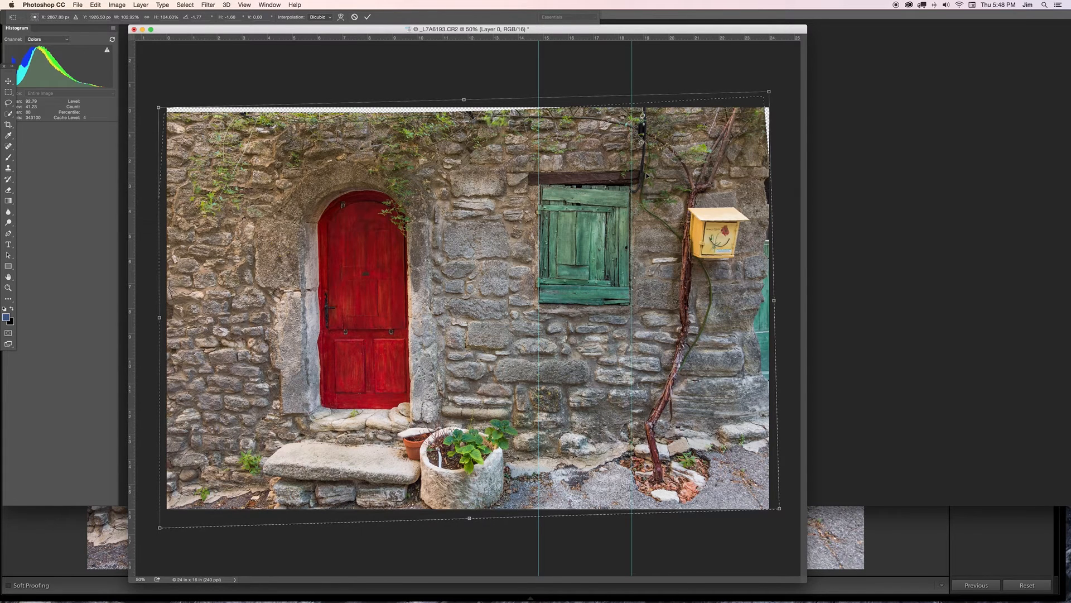
{"action": "mouse_move", "coordinate": [575, 351]}
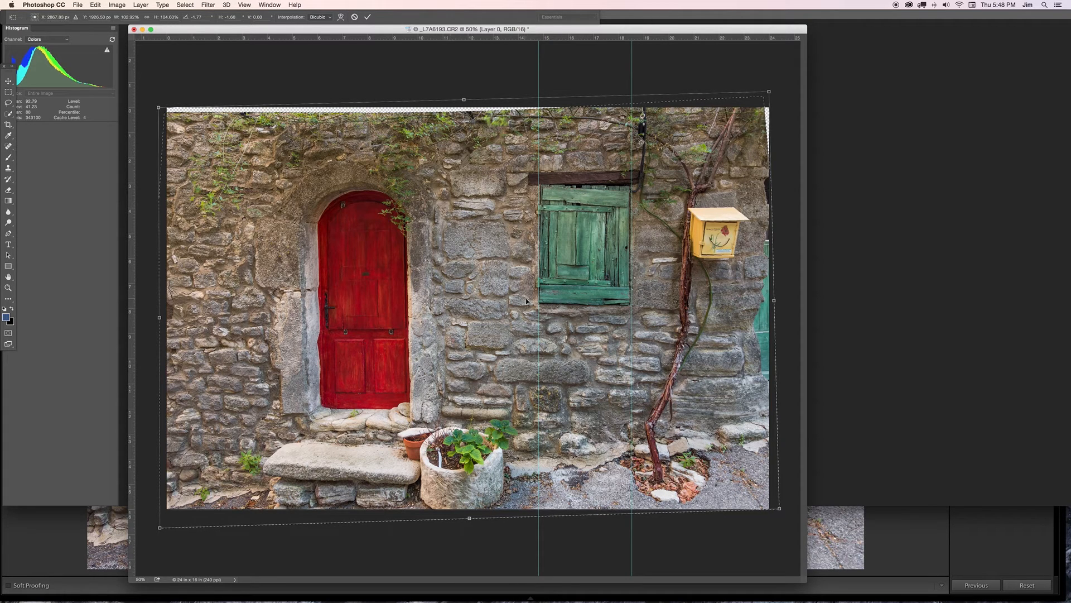
{"action": "mouse_move", "coordinate": [589, 41]}
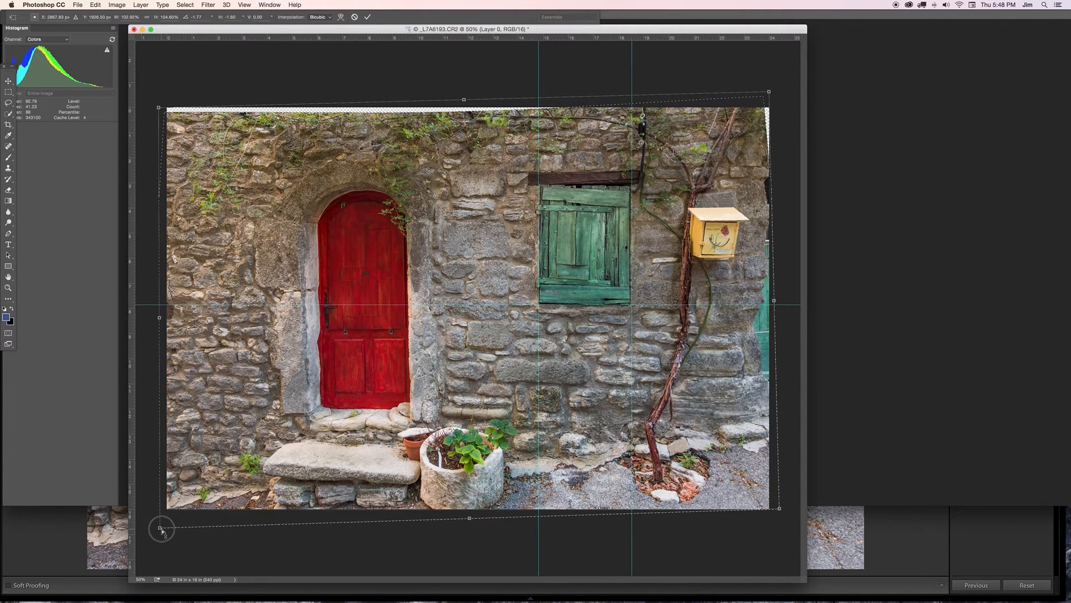
{"action": "left_click_drag", "start_coordinate": [162, 529], "coordinate": [162, 533]}
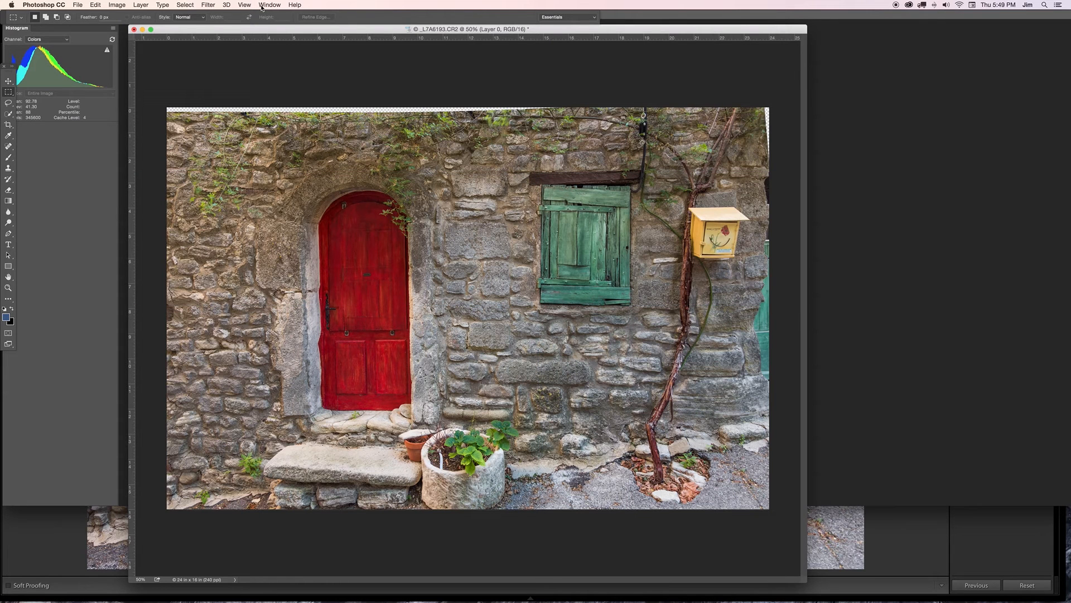
{"action": "mouse_move", "coordinate": [374, 25]}
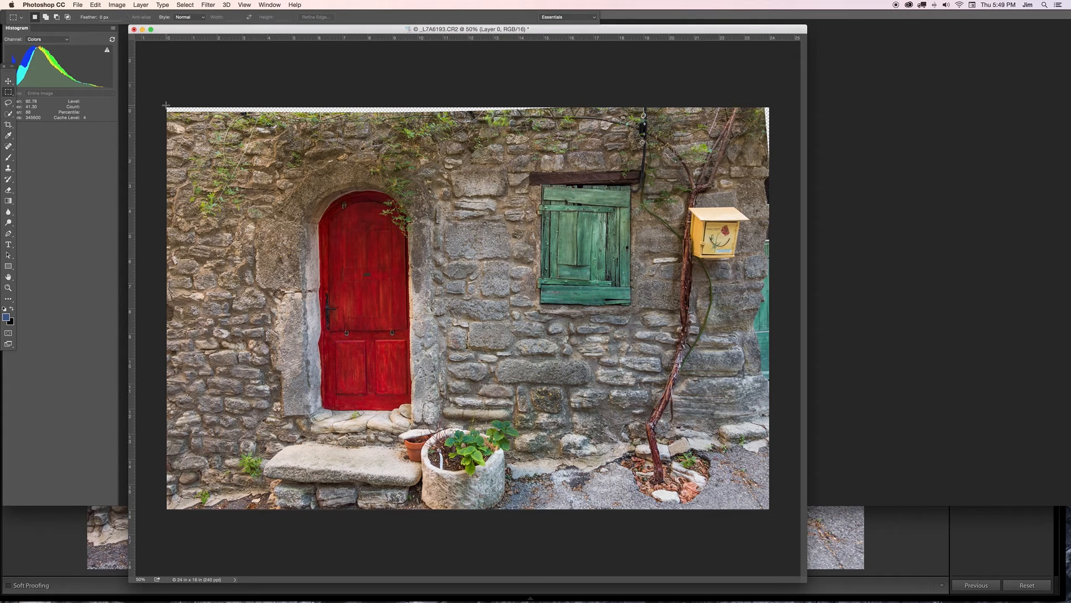
- Select the thin empty strip across the photo's top edge with the marquee
{"action": "left_click_drag", "start_coordinate": [166, 104], "coordinate": [287, 113]}
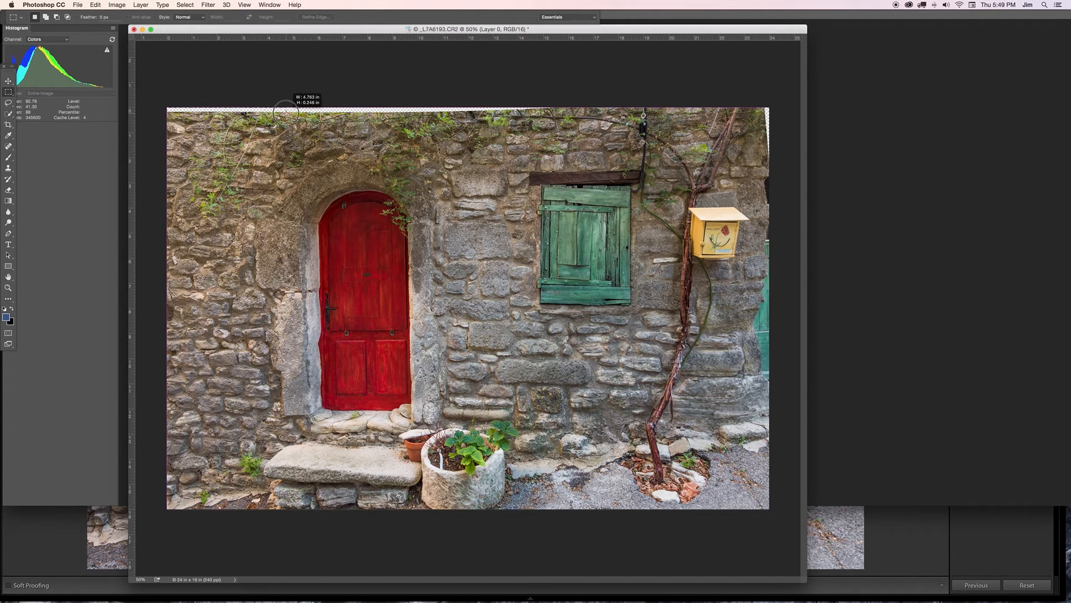
{"action": "left_click_drag", "start_coordinate": [287, 110], "coordinate": [417, 113]}
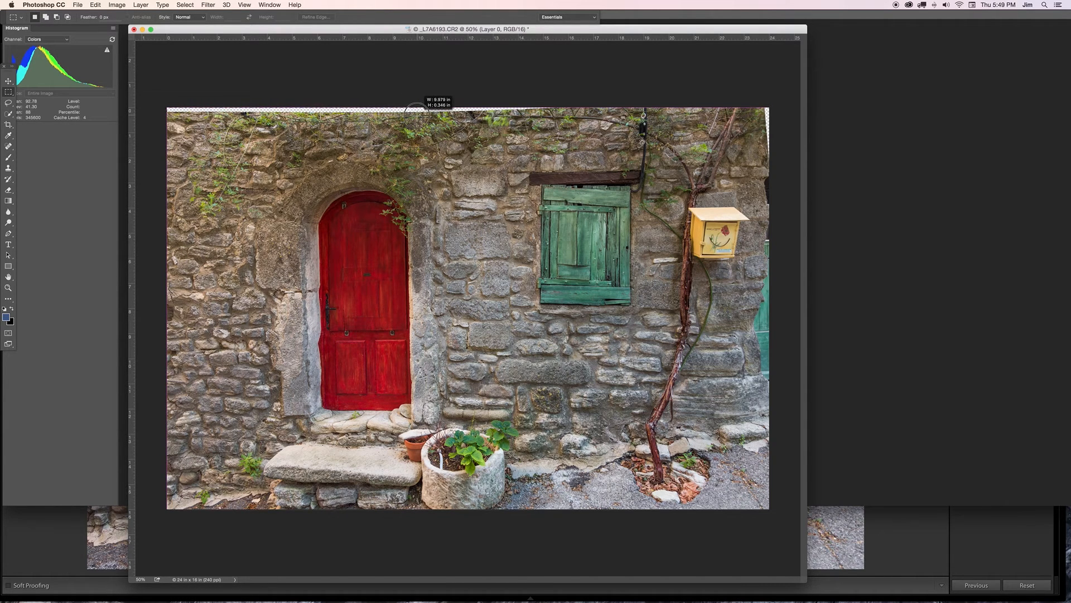
{"action": "left_click_drag", "start_coordinate": [417, 110], "coordinate": [565, 110]}
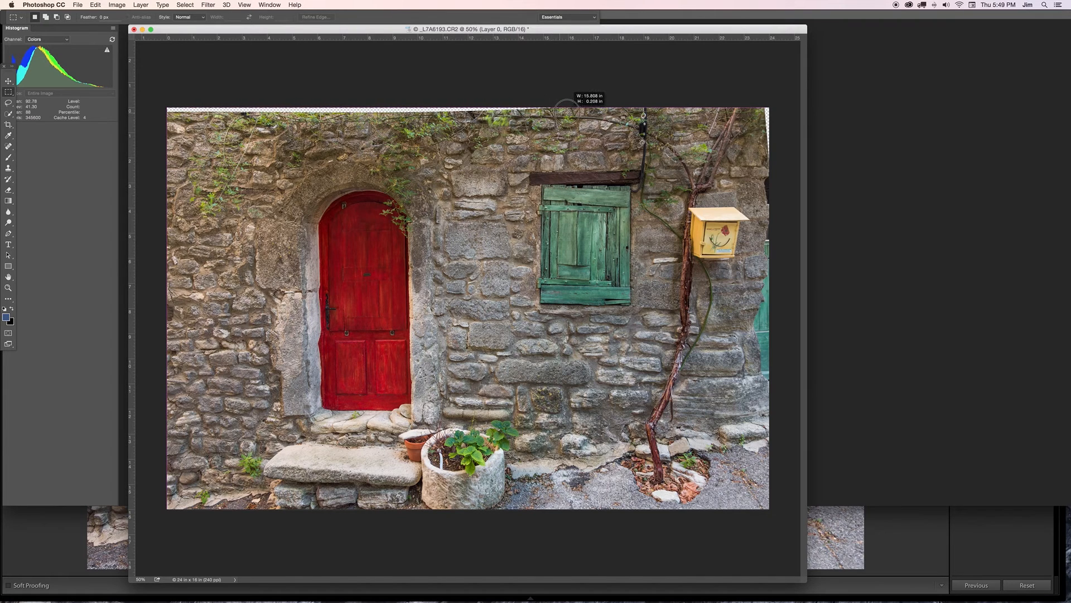
{"action": "left_click_drag", "start_coordinate": [574, 111], "coordinate": [569, 110]}
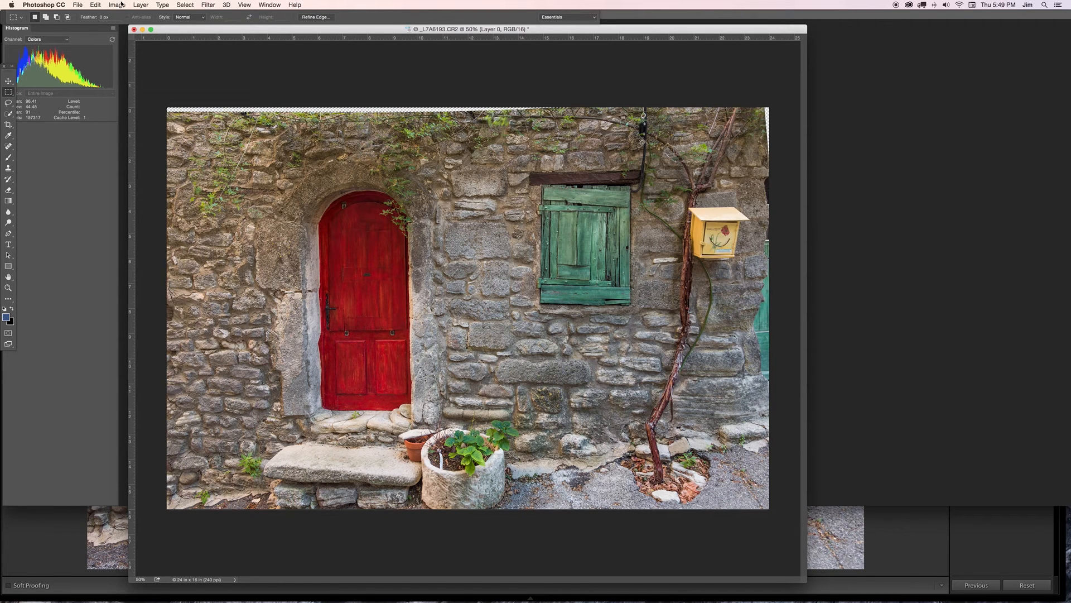
- Fill the selected strip using Edit > Fill with Content-Aware contents
{"action": "left_click", "coordinate": [78, 5]}
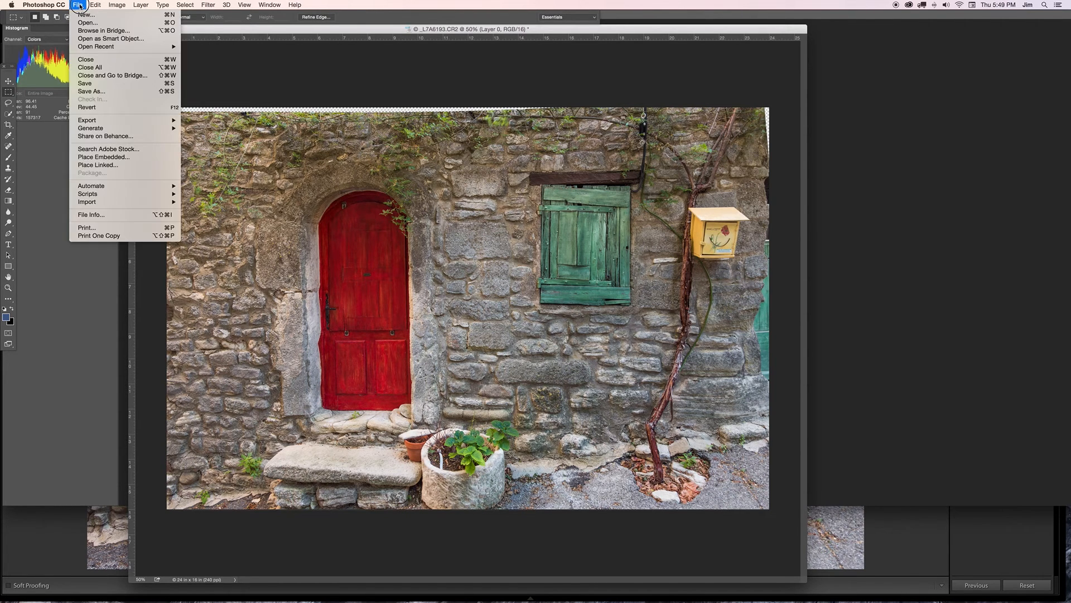
{"action": "left_click", "coordinate": [95, 5]}
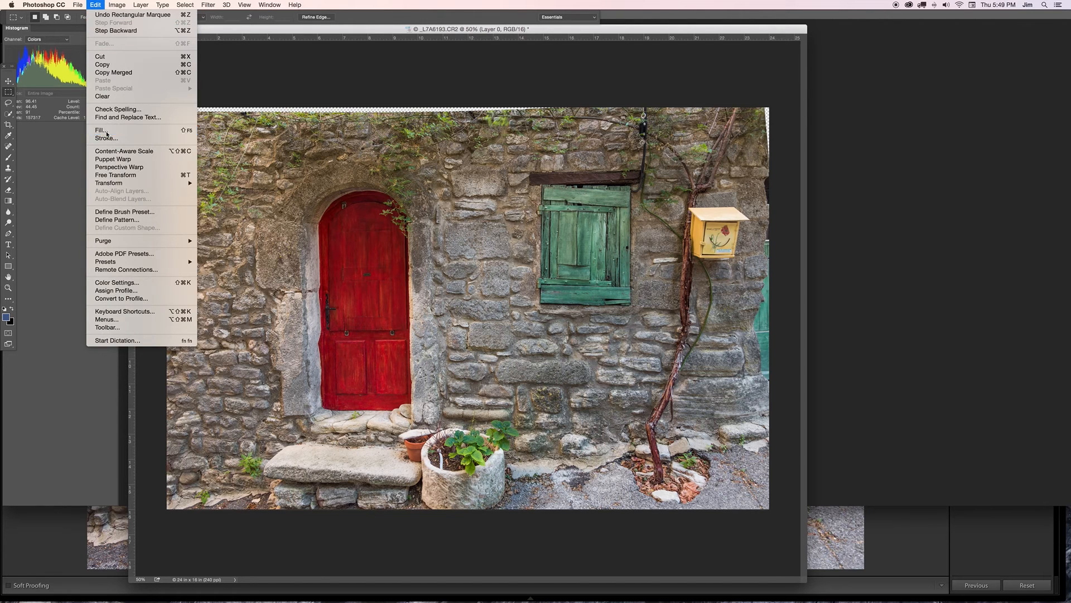
{"action": "left_click", "coordinate": [100, 130]}
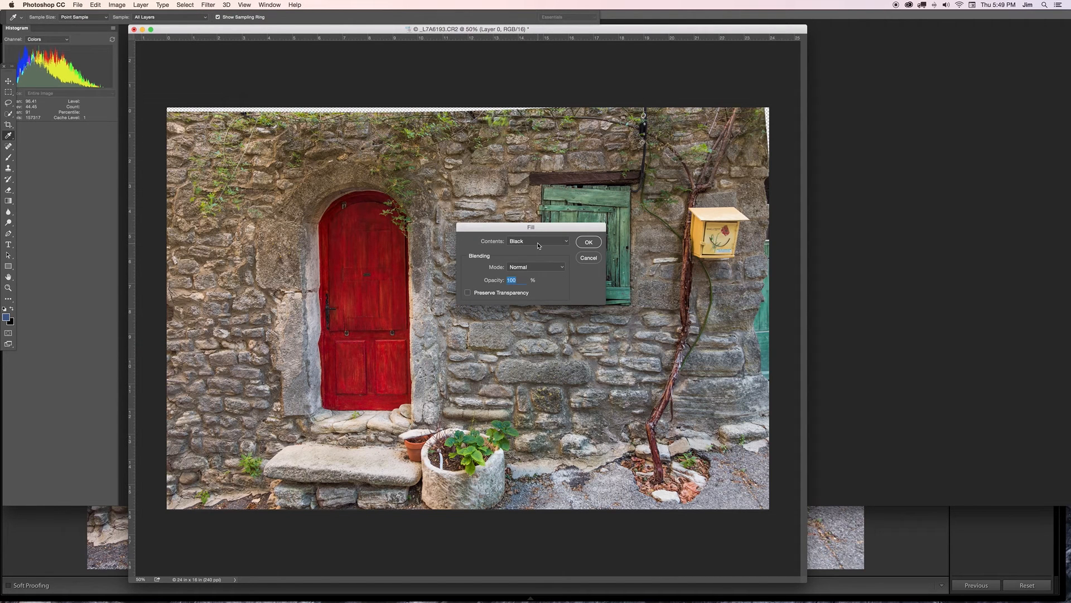
{"action": "left_click", "coordinate": [537, 240]}
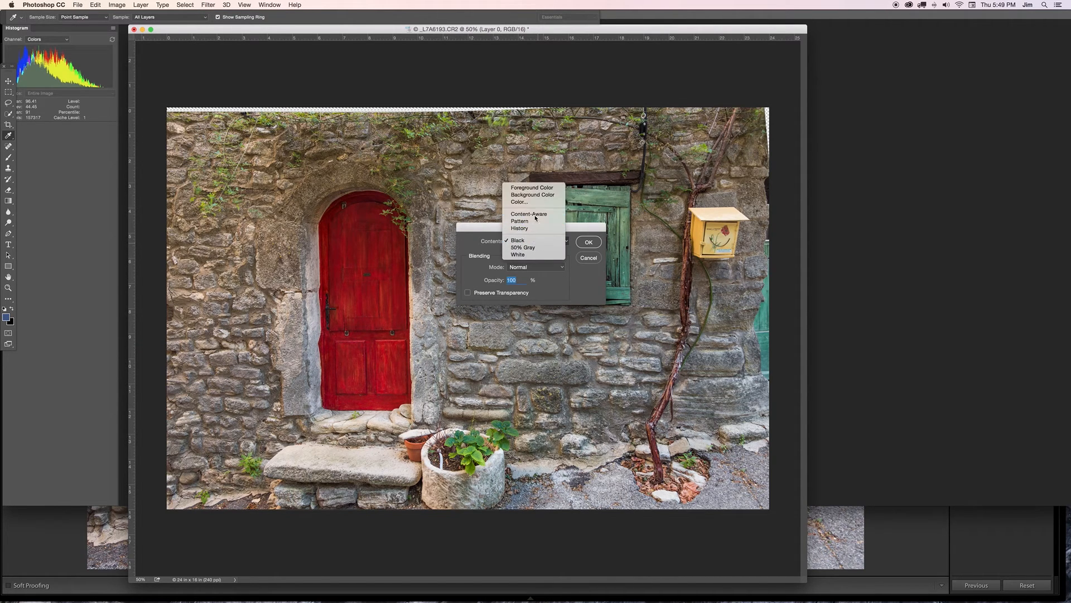
{"action": "left_click", "coordinate": [529, 214]}
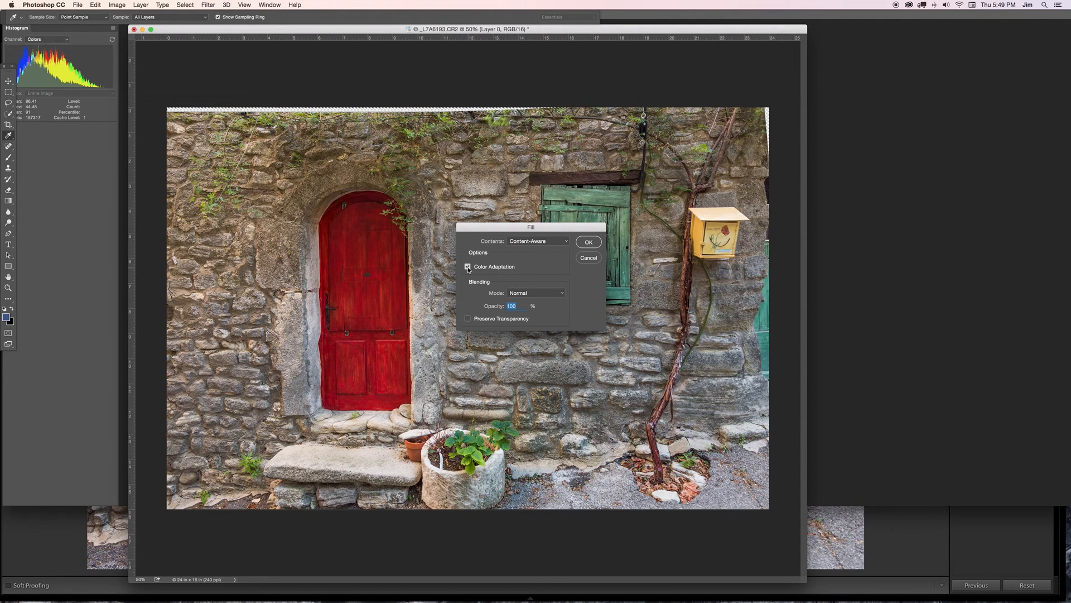
{"action": "mouse_move", "coordinate": [468, 266]}
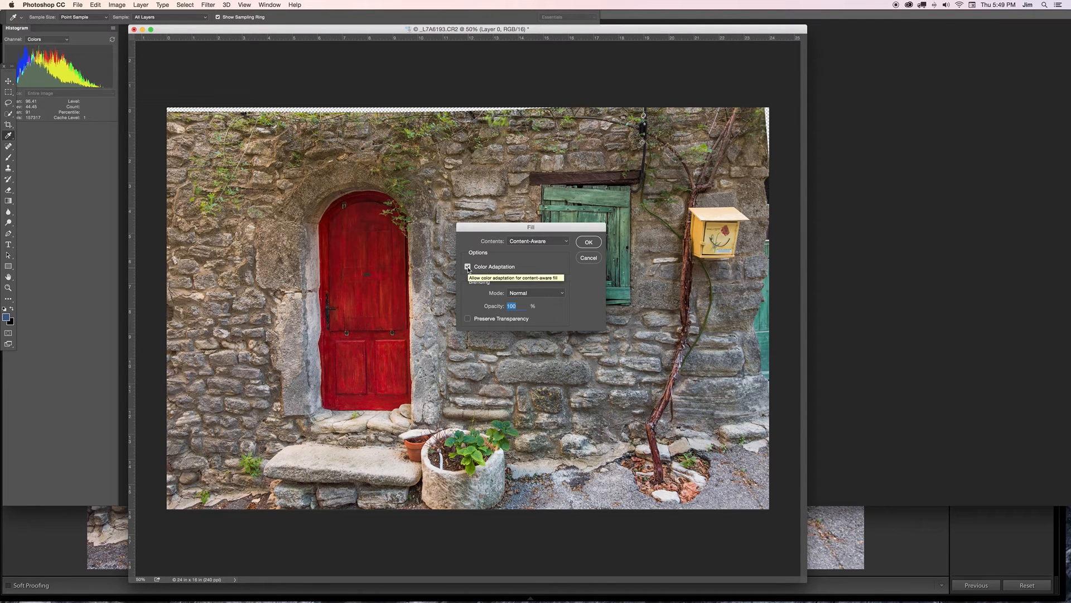
{"action": "mouse_move", "coordinate": [590, 244]}
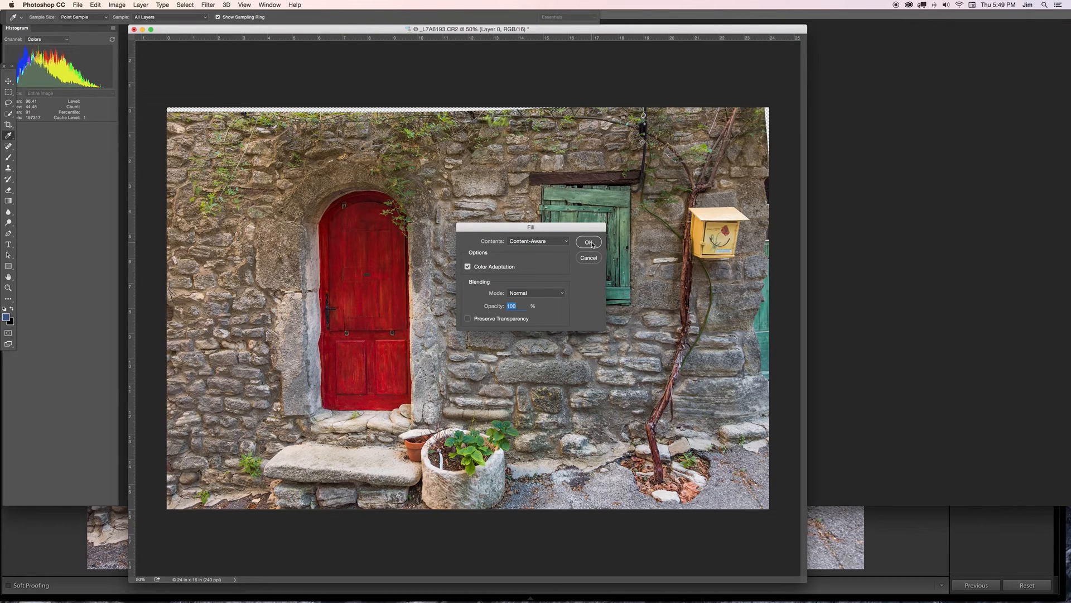
{"action": "left_click", "coordinate": [588, 241]}
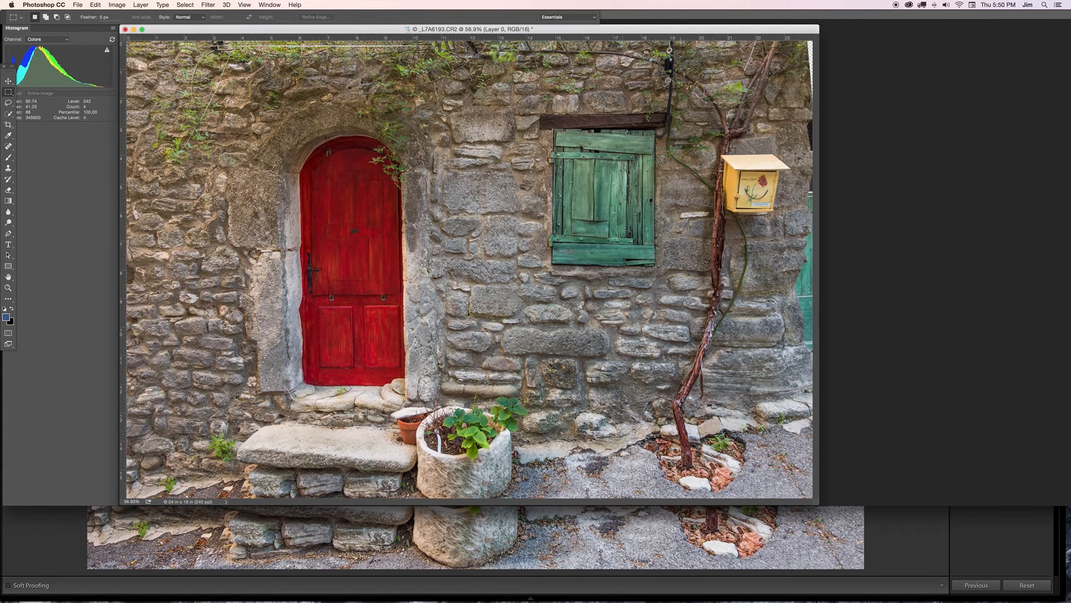
- Open the History panel and revert to the state before the top-edge fill
{"action": "left_click", "coordinate": [268, 5]}
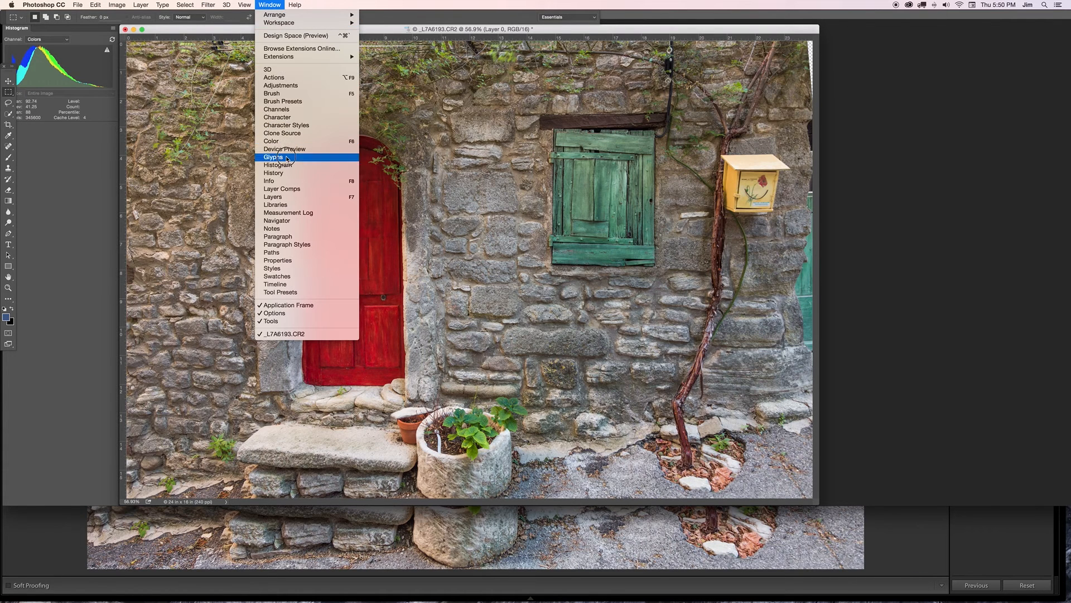
{"action": "left_click", "coordinate": [273, 172]}
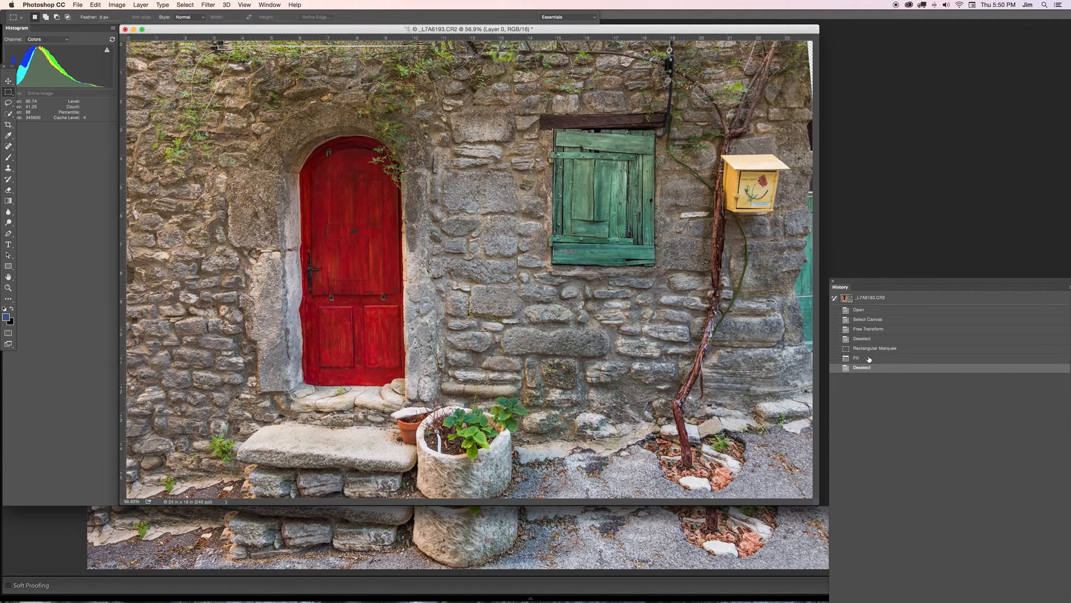
{"action": "left_click", "coordinate": [874, 348]}
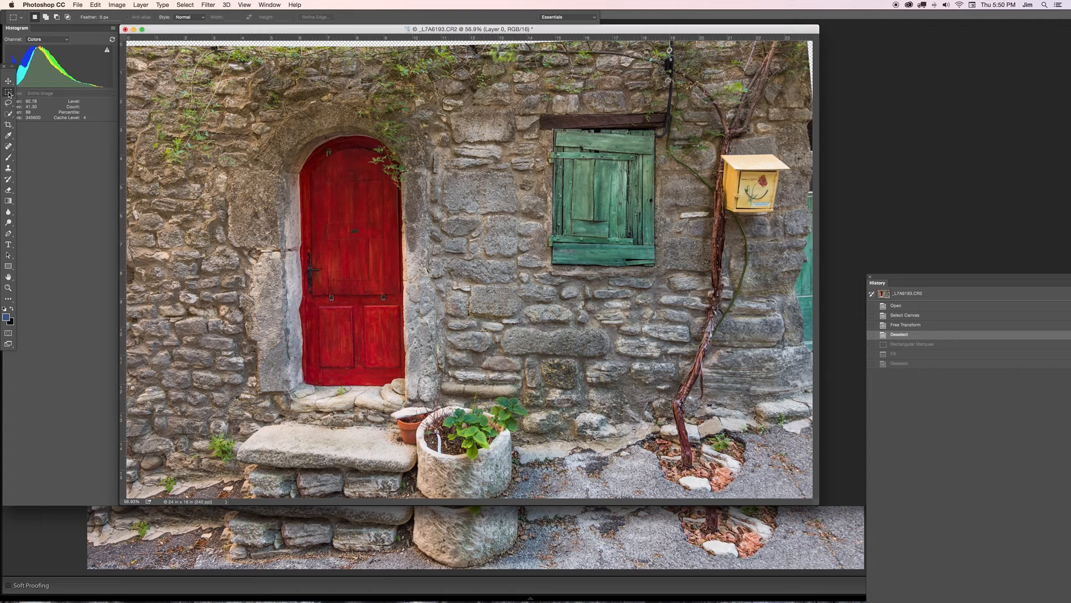
- Choose the Rectangular Marquee and set its Style to Fixed Ratio
{"action": "left_click", "coordinate": [9, 93]}
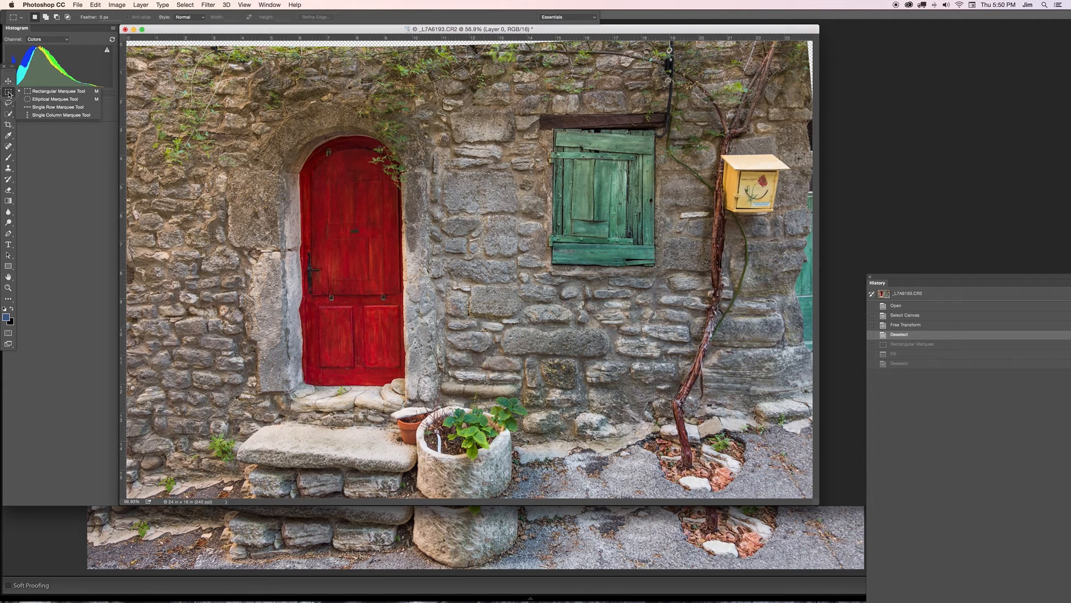
{"action": "left_click", "coordinate": [186, 17]}
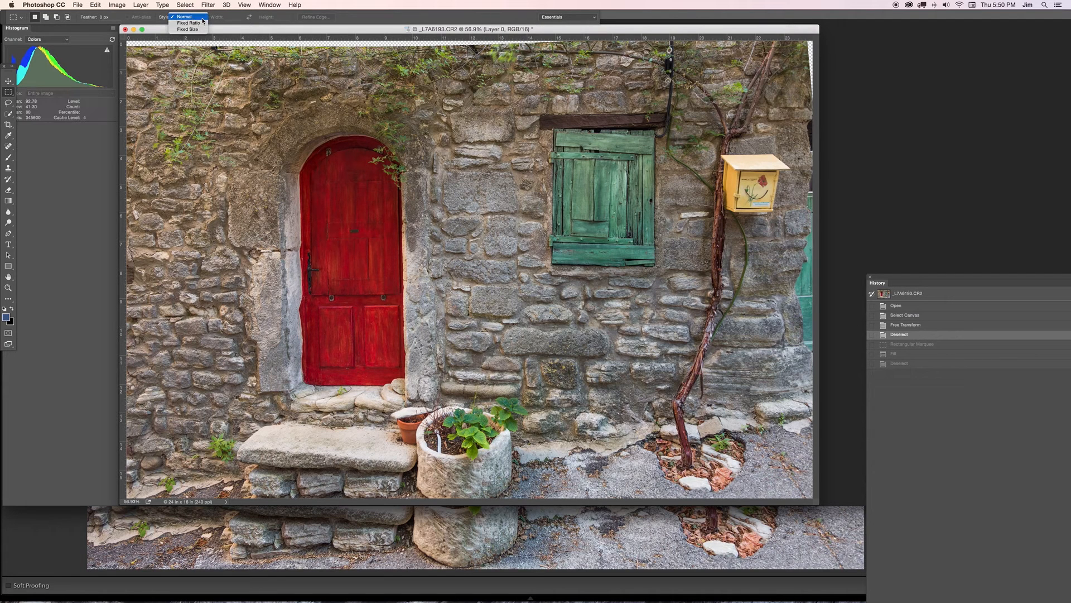
{"action": "left_click", "coordinate": [189, 22]}
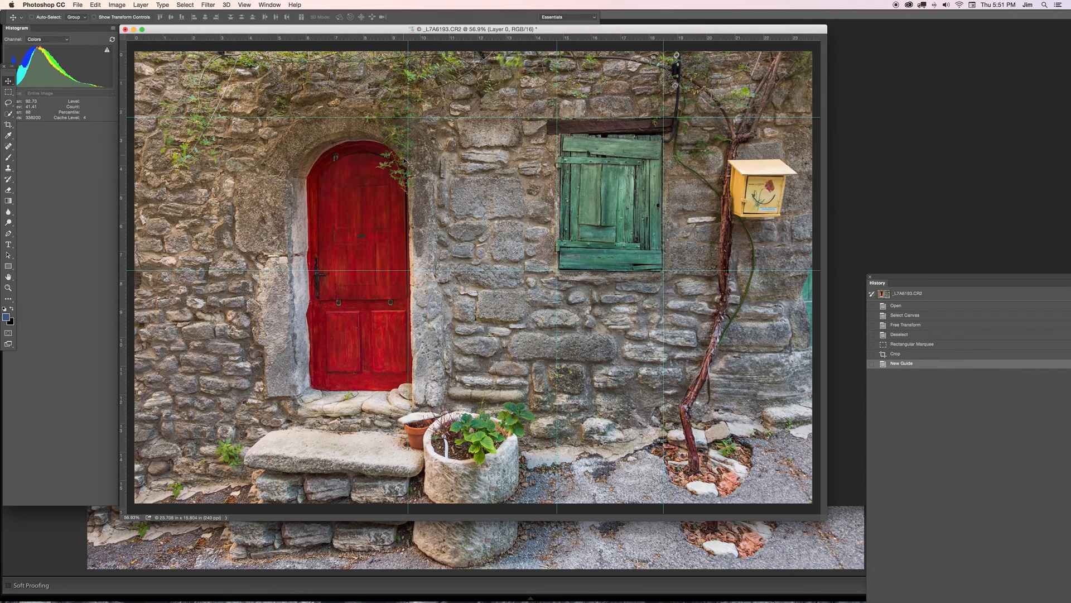
{"action": "mouse_move", "coordinate": [352, 383]}
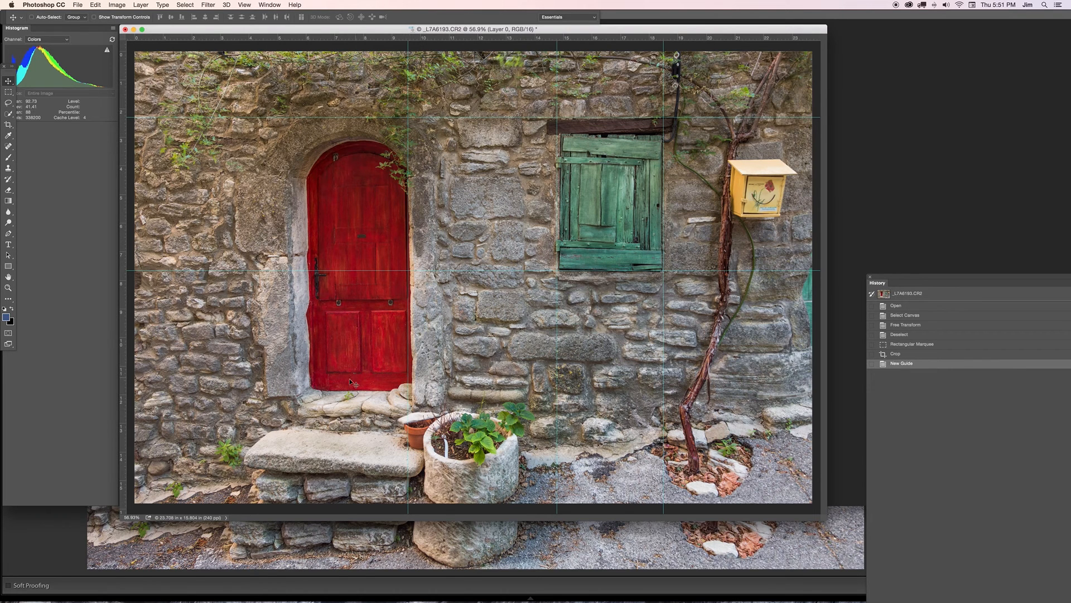
{"action": "mouse_move", "coordinate": [317, 384]}
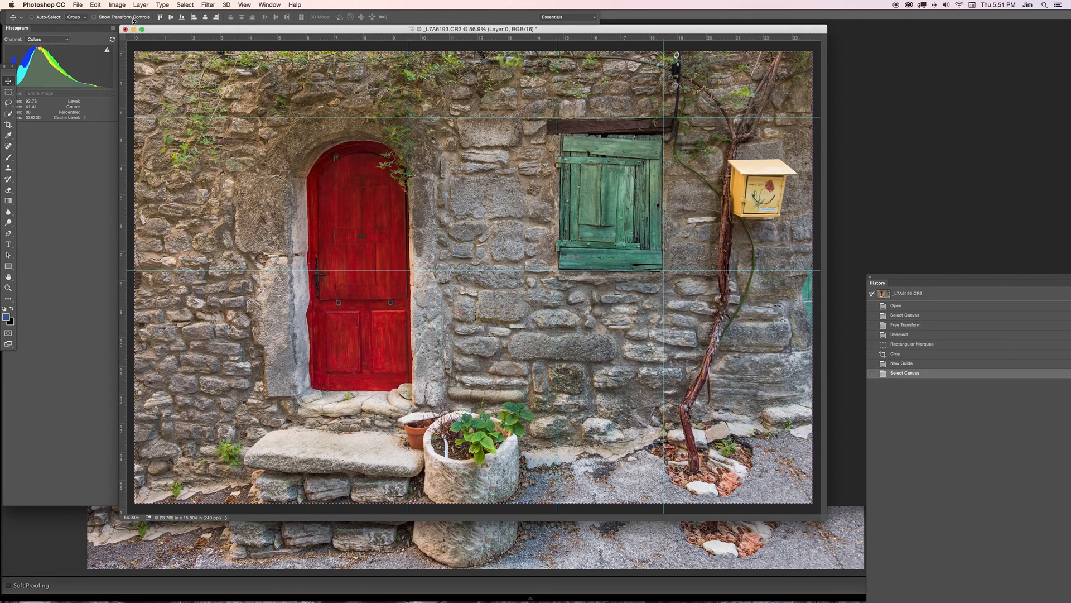
- Apply Edit > Transform > Skew and nudge the bottom-left handle to upright the verticals
{"action": "left_click", "coordinate": [95, 5]}
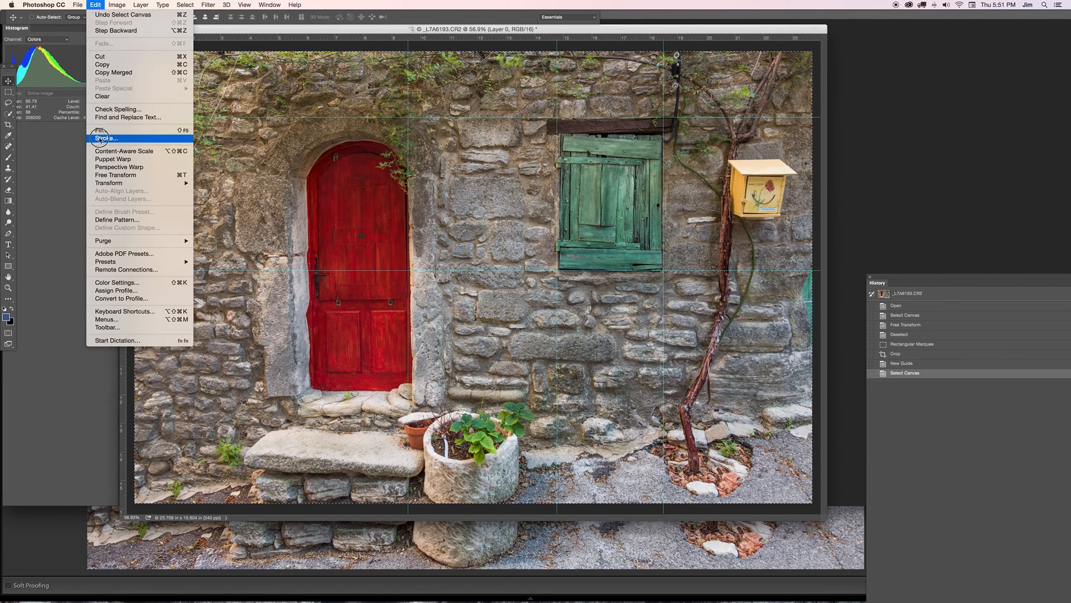
{"action": "mouse_move", "coordinate": [109, 183]}
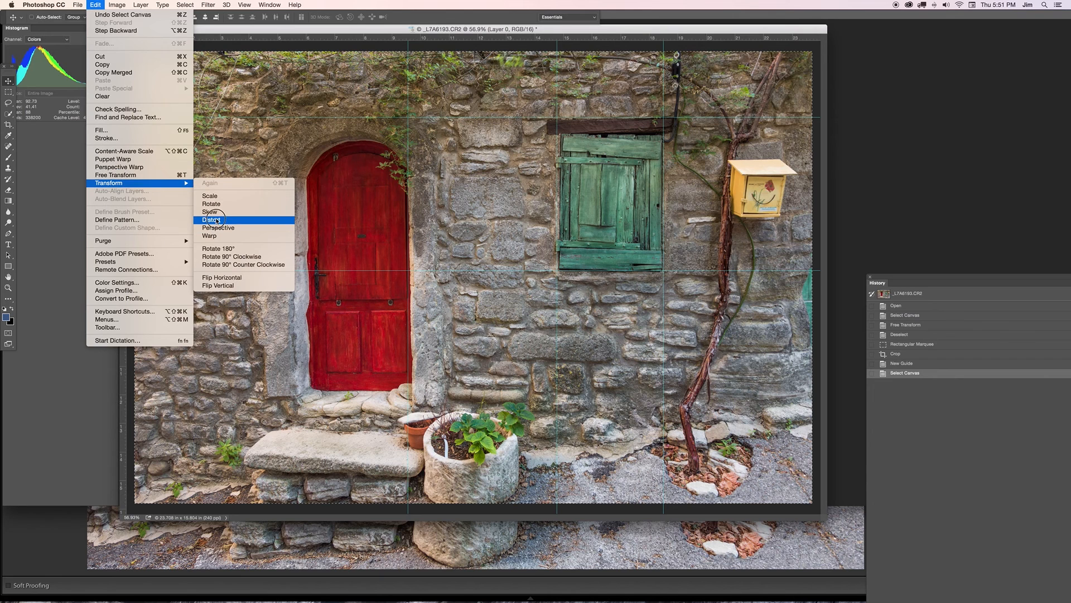
{"action": "left_click", "coordinate": [215, 219]}
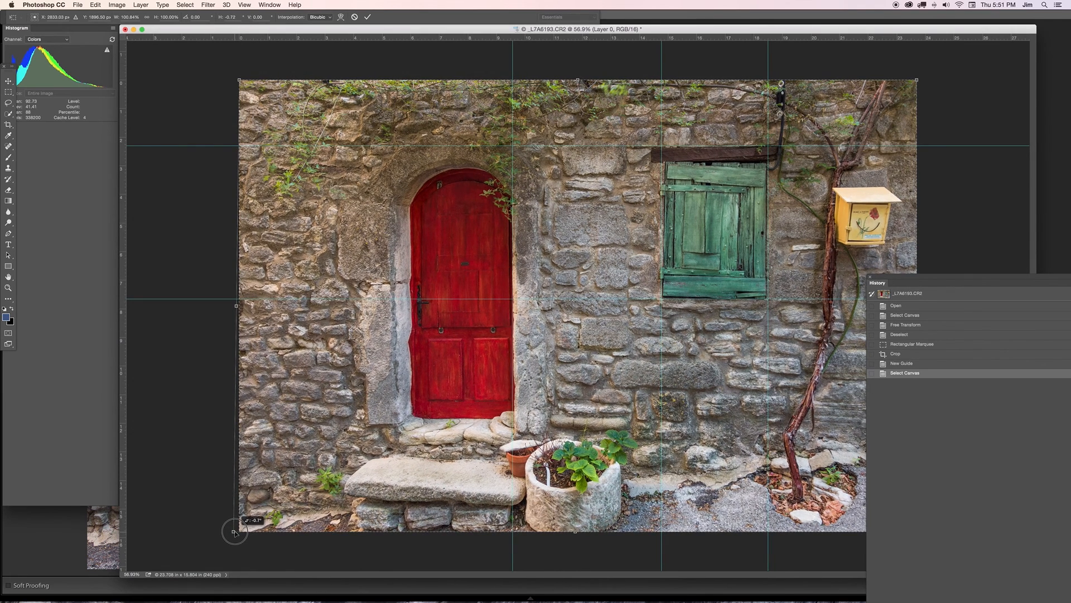
{"action": "left_click_drag", "start_coordinate": [235, 532], "coordinate": [236, 530]}
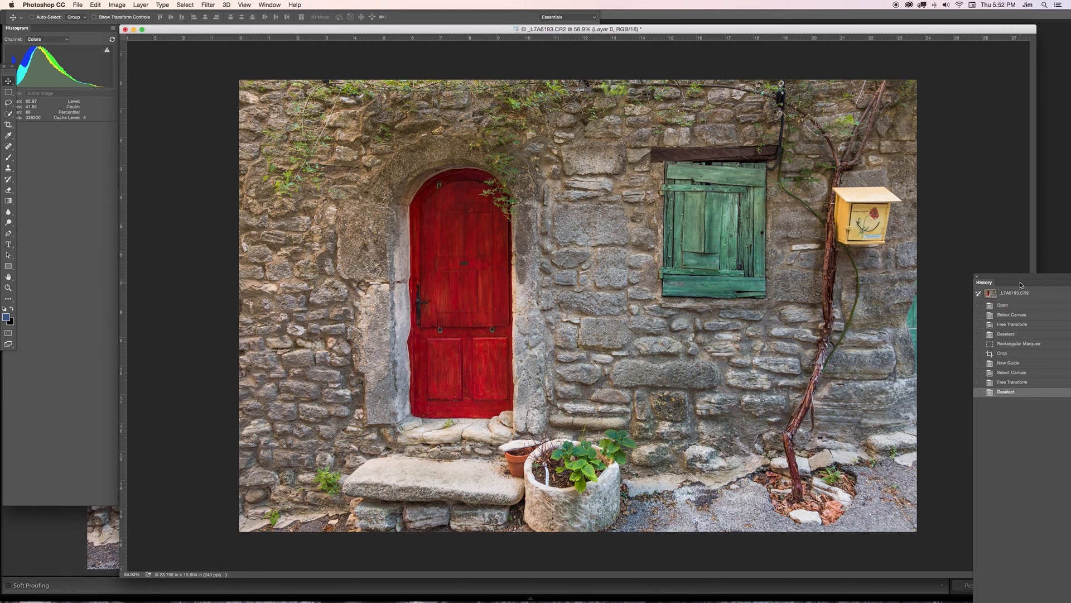
{"action": "mouse_move", "coordinate": [914, 328]}
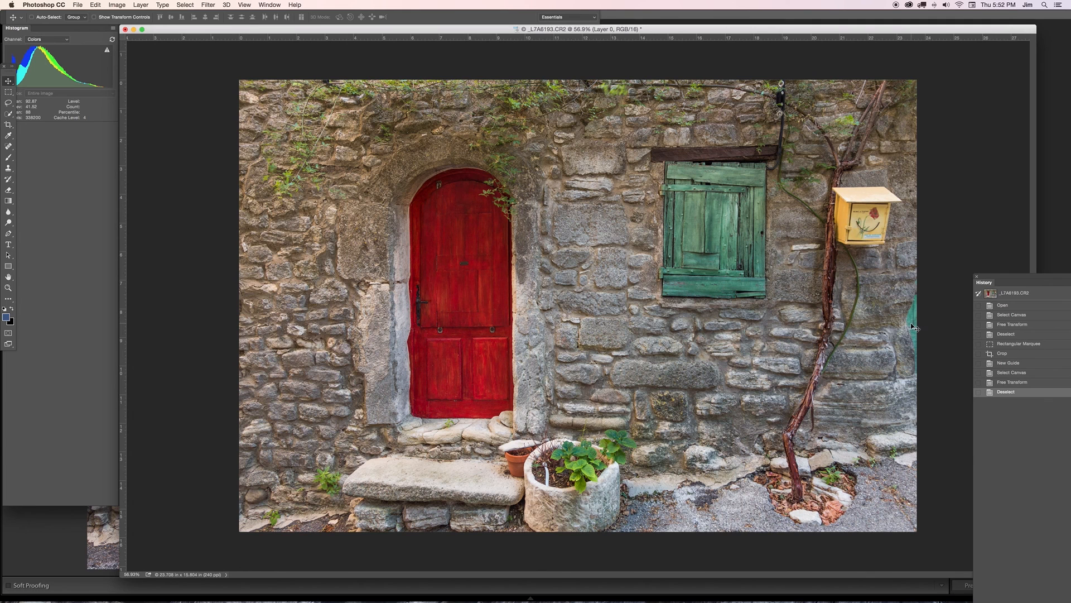
{"action": "mouse_move", "coordinate": [913, 327]}
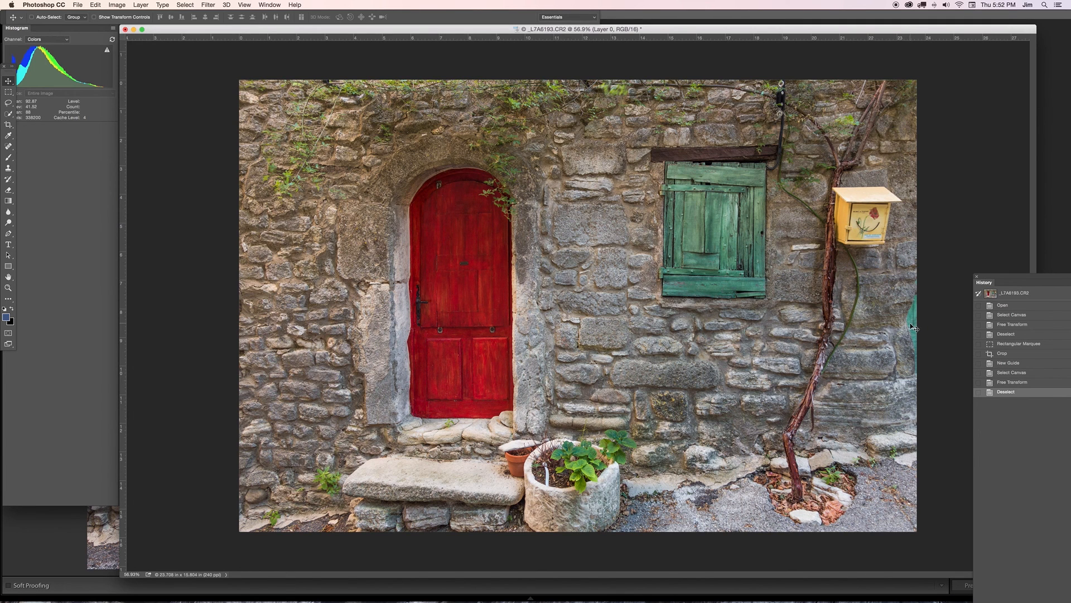